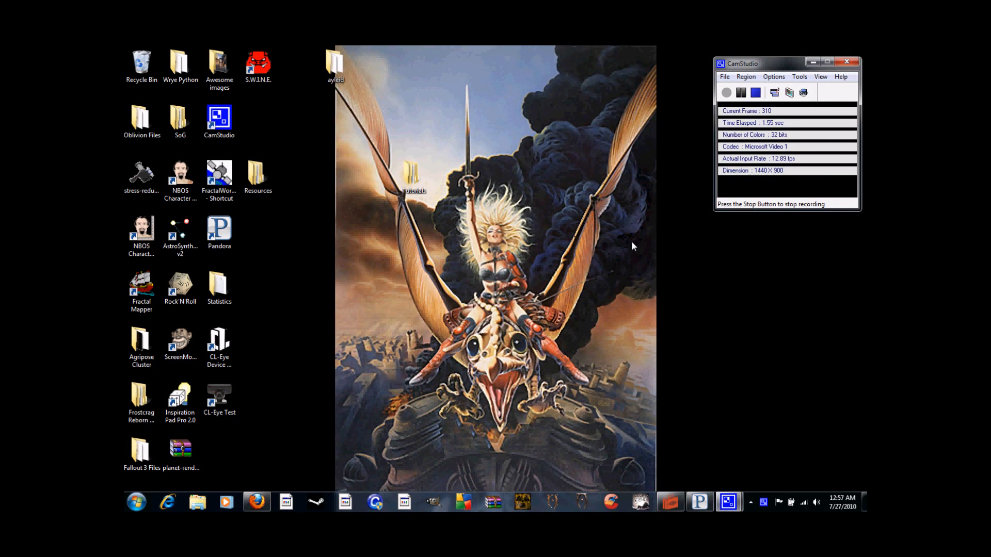
pyautogui.moveTo(650, 379)
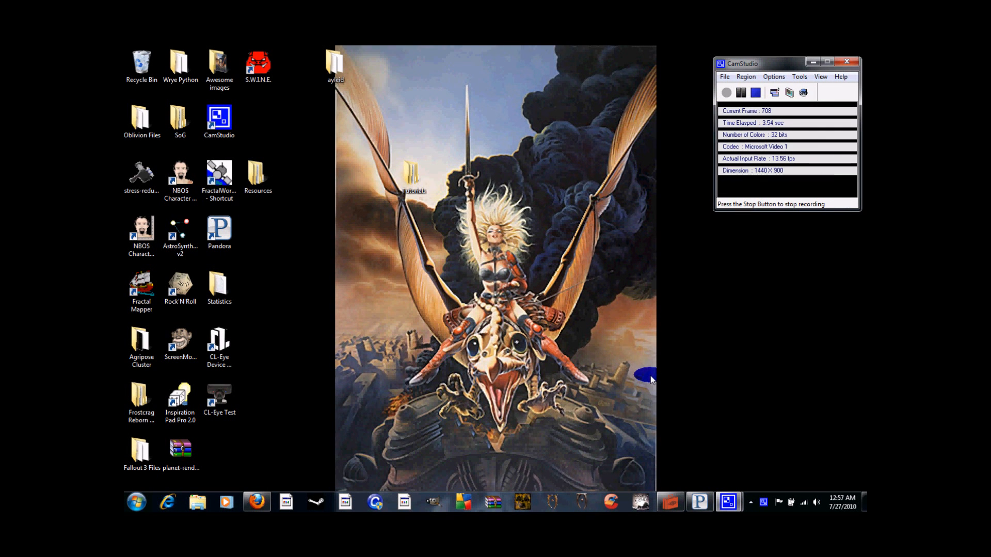
pyautogui.moveTo(686, 467)
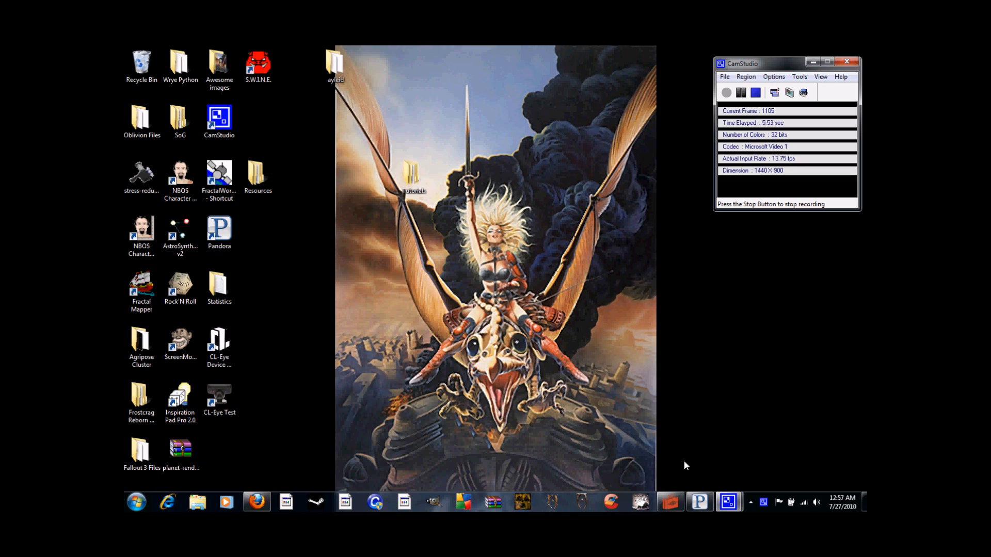
pyautogui.moveTo(667, 479)
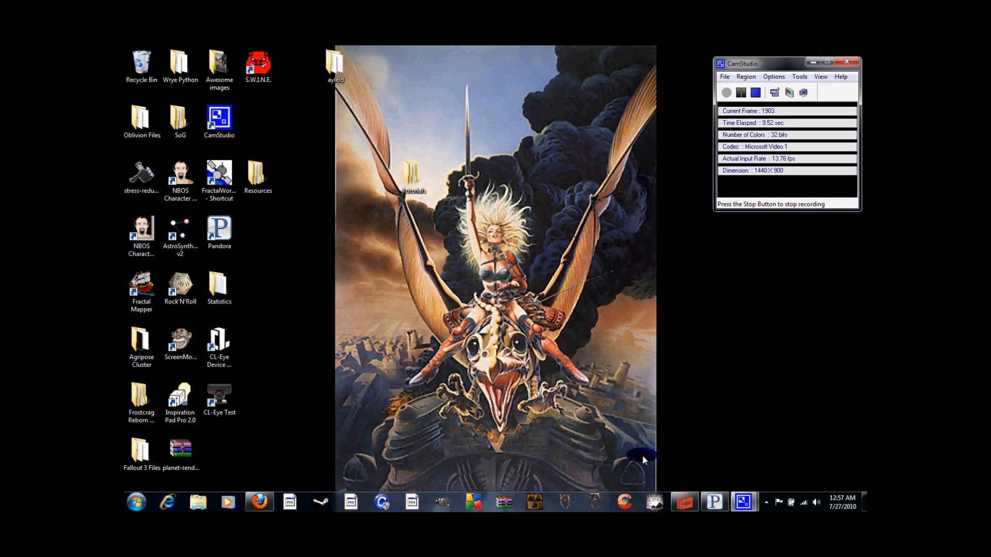
# Tick Fallout3.esm in the Data dialog and load it into GECK
pyautogui.click(684, 502)
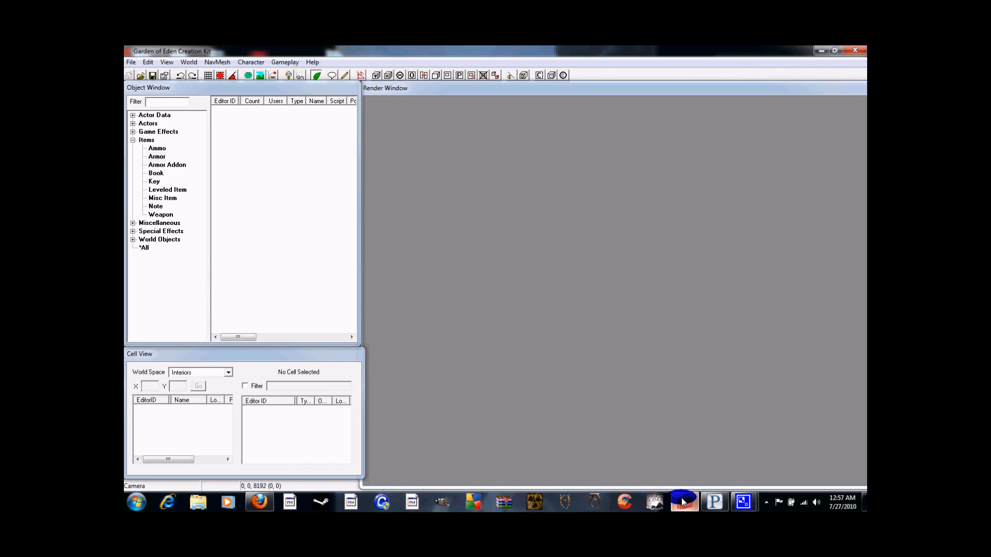
pyautogui.click(147, 62)
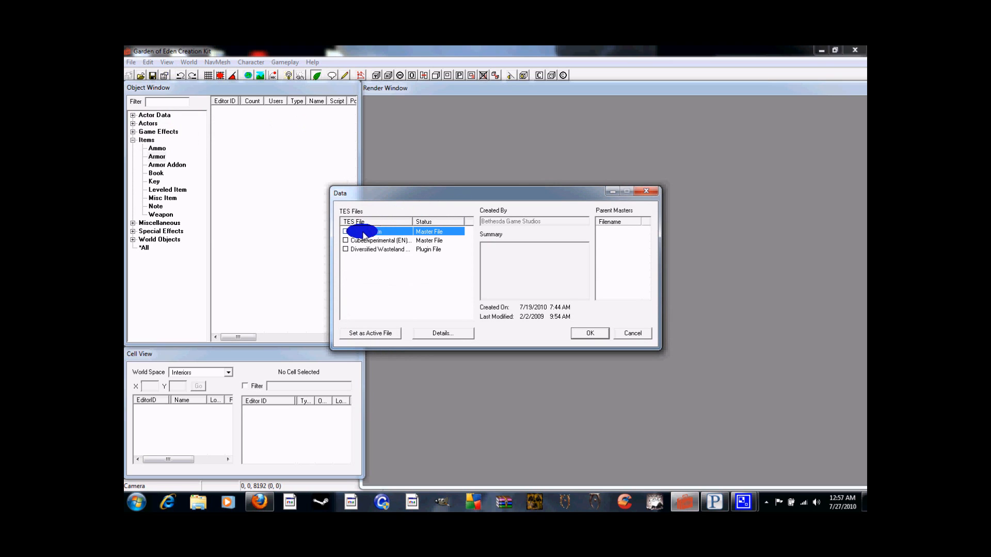
pyautogui.click(346, 232)
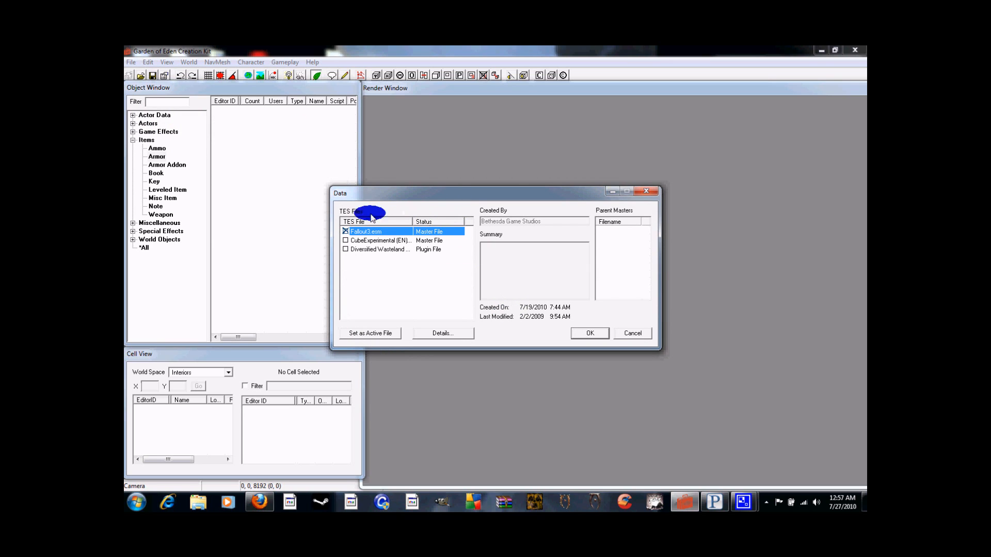
pyautogui.moveTo(429, 245)
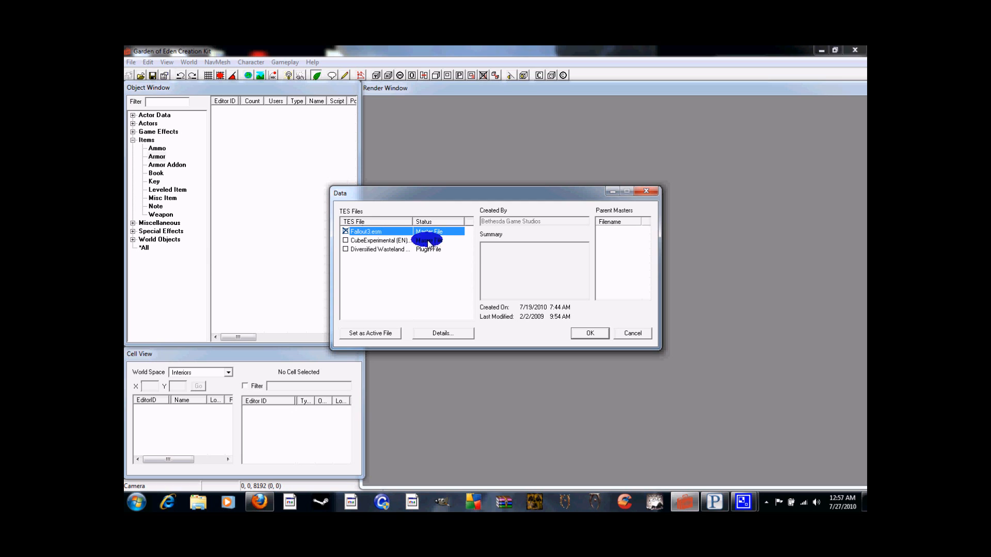
pyautogui.click(589, 333)
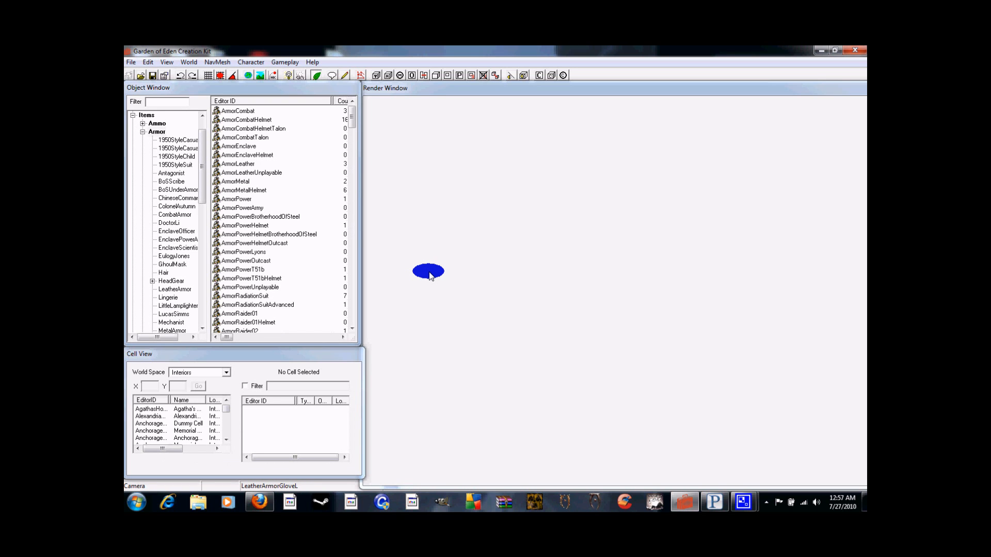
pyautogui.moveTo(143, 133)
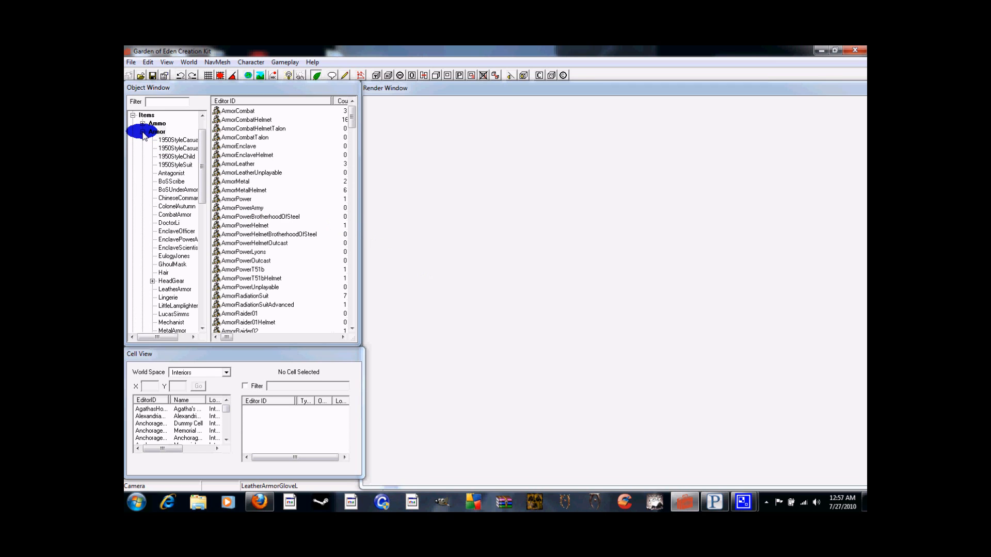
# Collapse Items, expand Miscellaneous and browse the Texture Set records
pyautogui.click(133, 116)
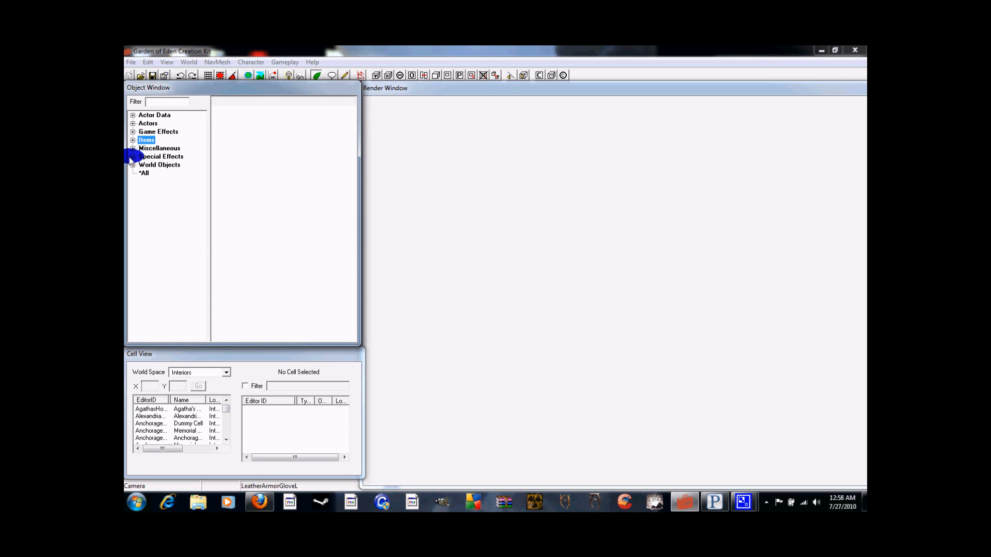
pyautogui.click(133, 148)
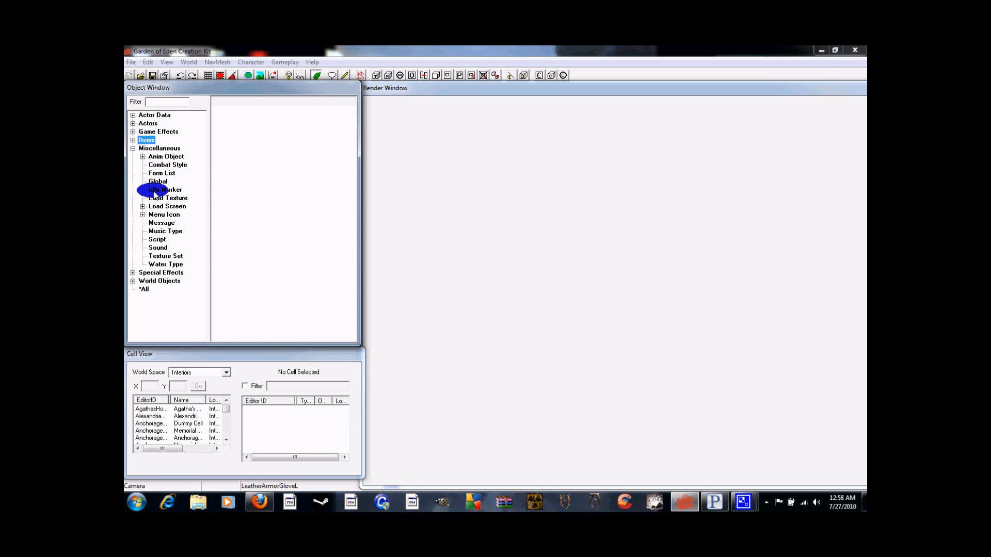
pyautogui.click(165, 256)
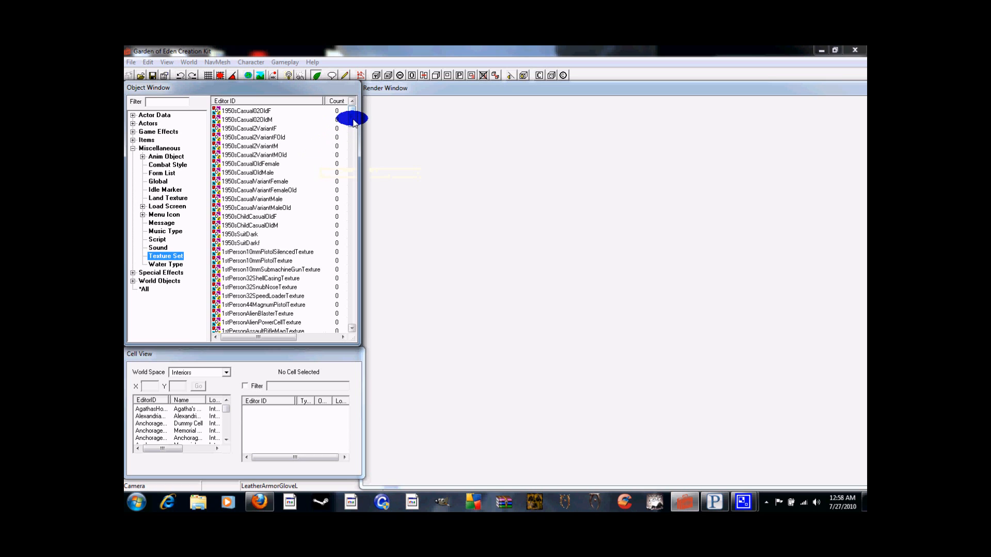
pyautogui.scroll(-3)
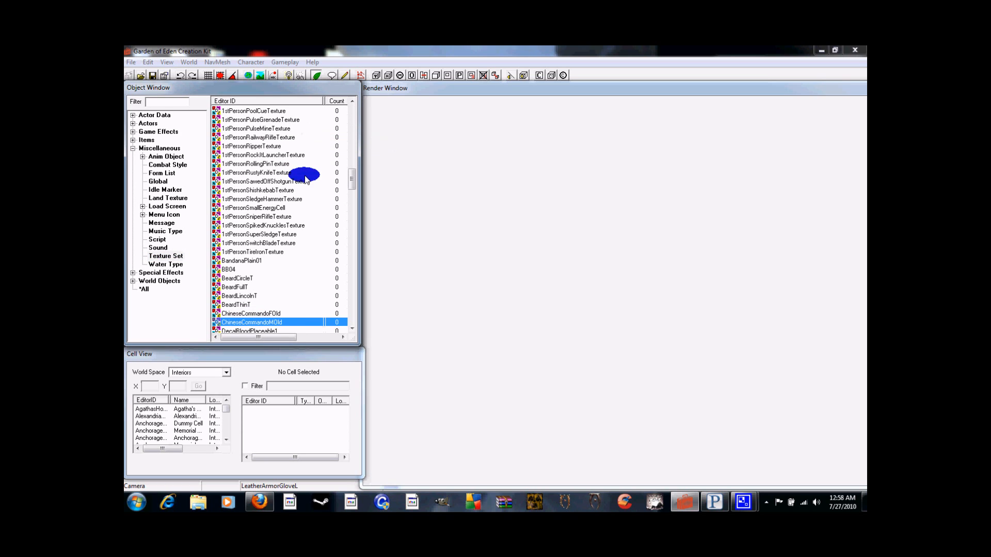
pyautogui.moveTo(298, 220)
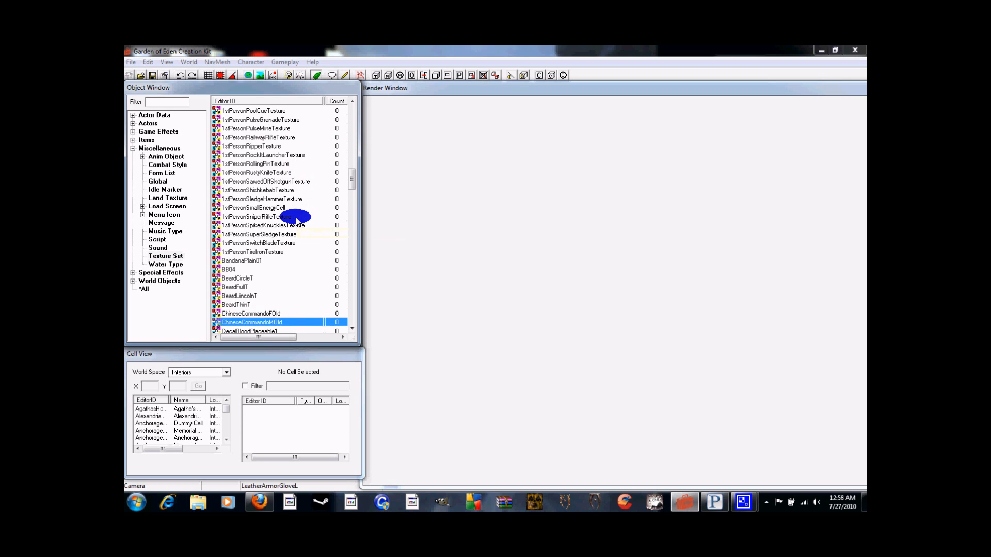
pyautogui.scroll(-3)
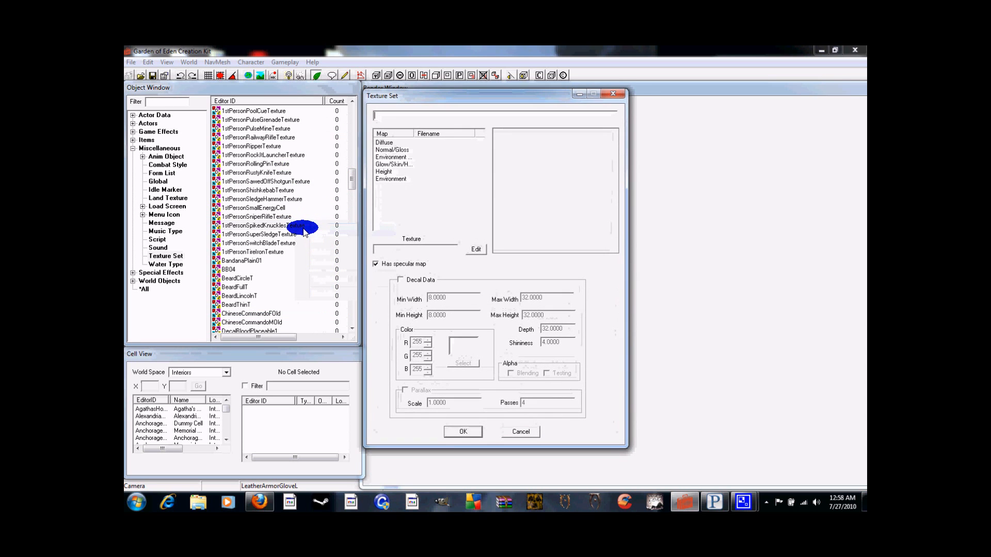
pyautogui.moveTo(798, 160)
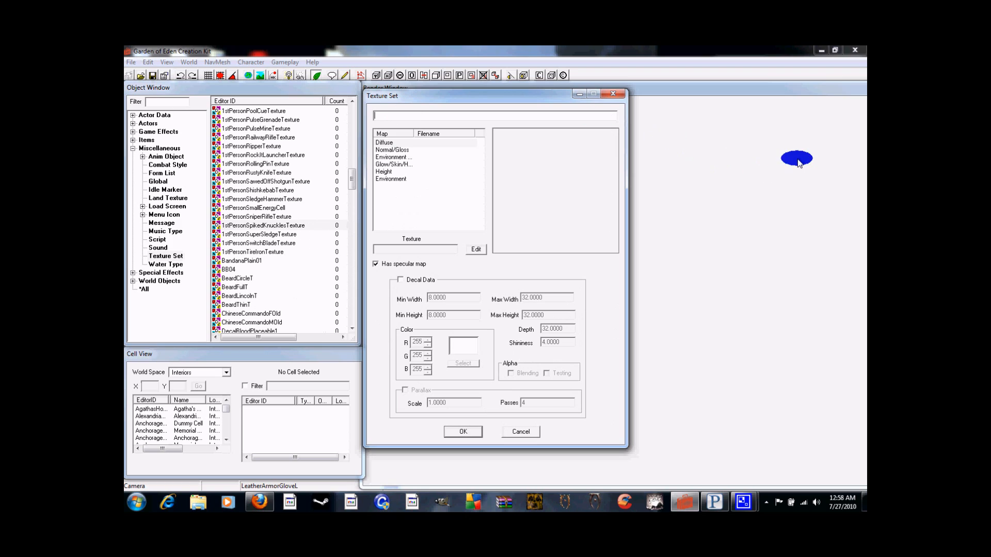
# Name the set TESTCombatArmorM, use the SlaverVet diffuse map, and pick the Jungle male normal map
pyautogui.write('TEST')
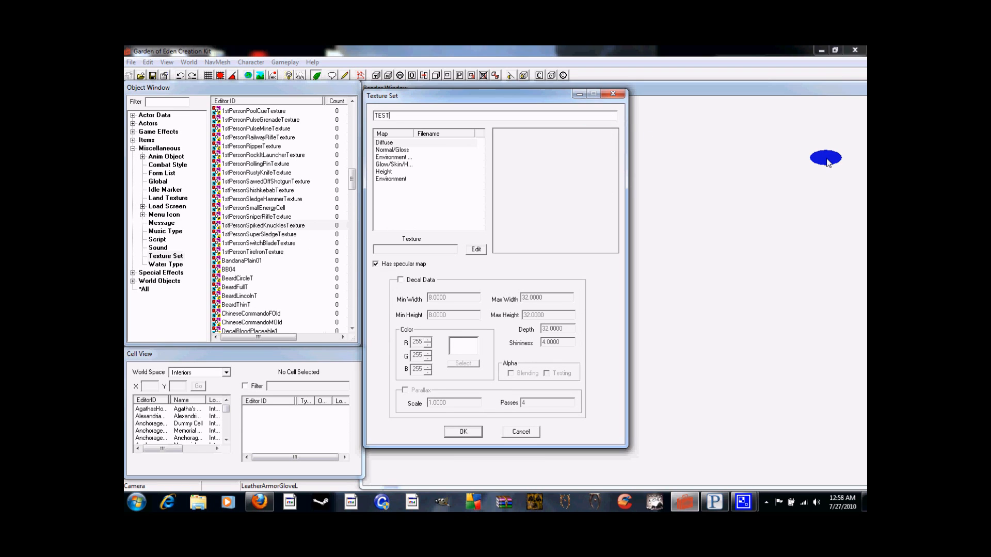
pyautogui.write('CombatArmorM')
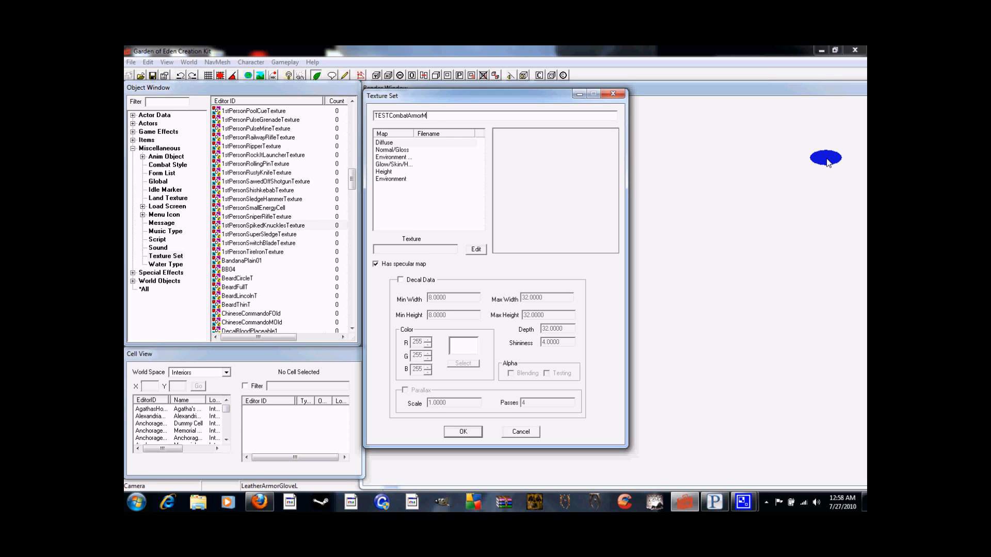
pyautogui.click(384, 143)
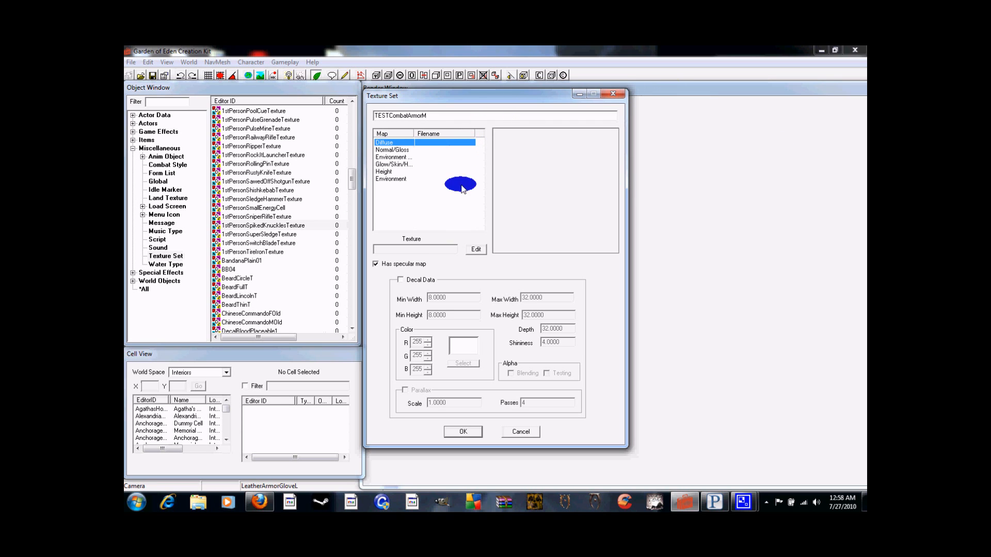
pyautogui.click(474, 249)
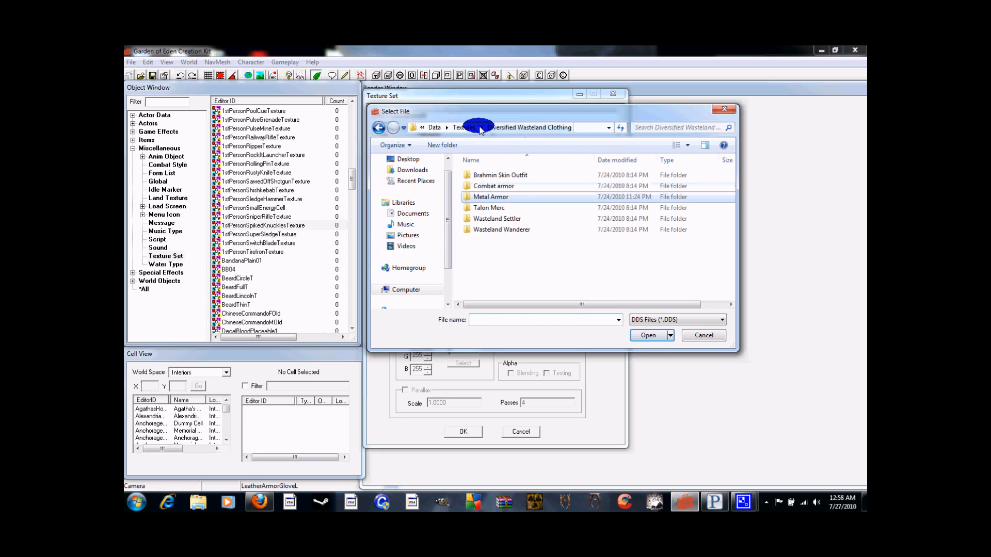
pyautogui.moveTo(553, 135)
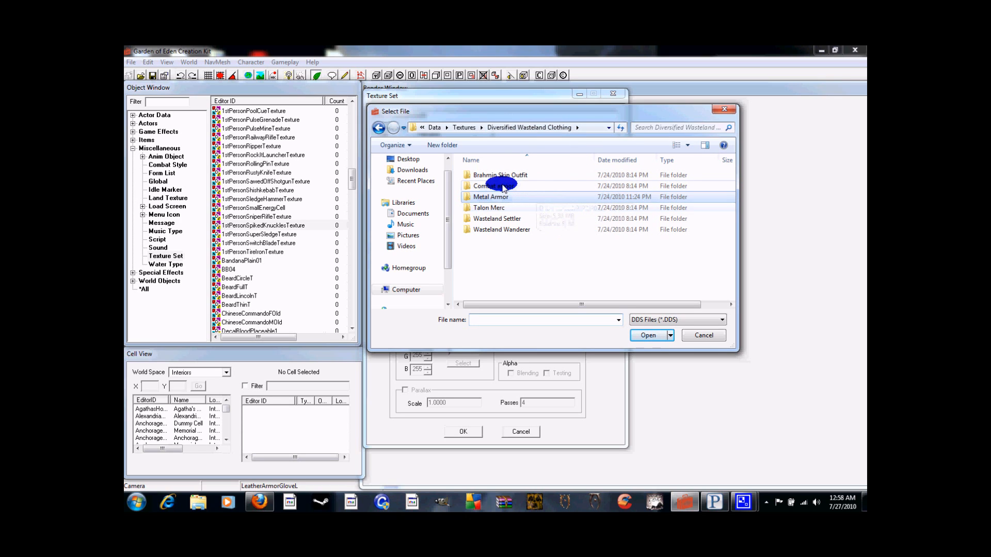
pyautogui.doubleClick(496, 185)
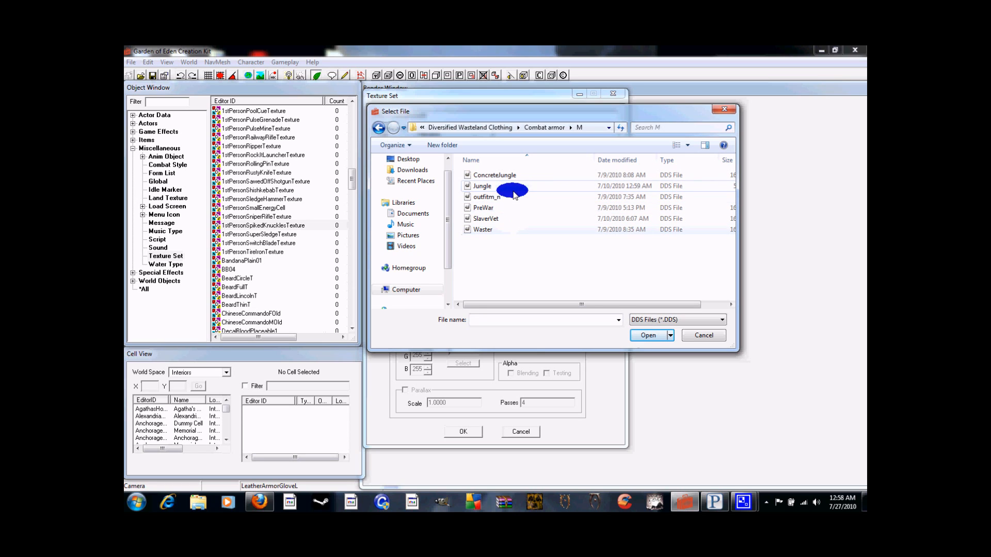
pyautogui.moveTo(517, 207)
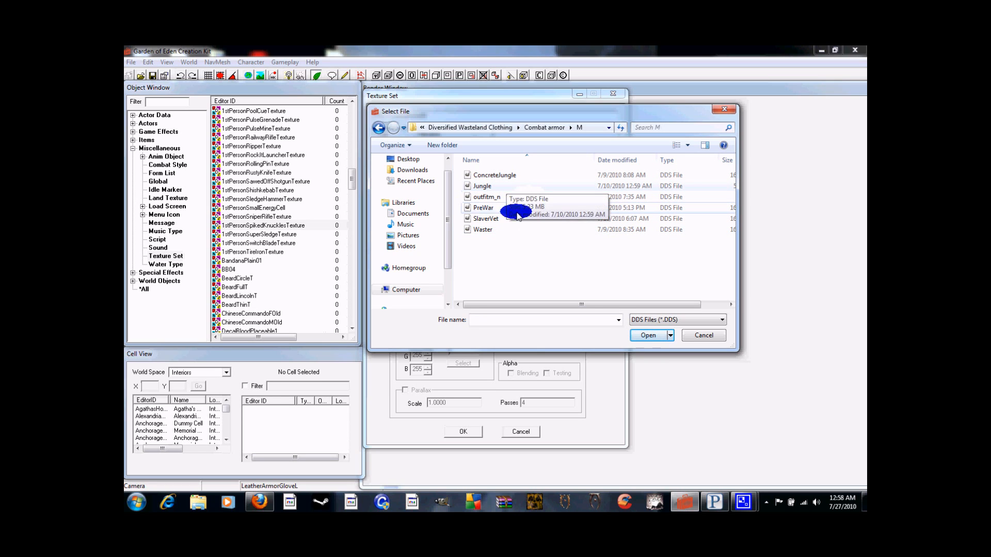
pyautogui.click(486, 219)
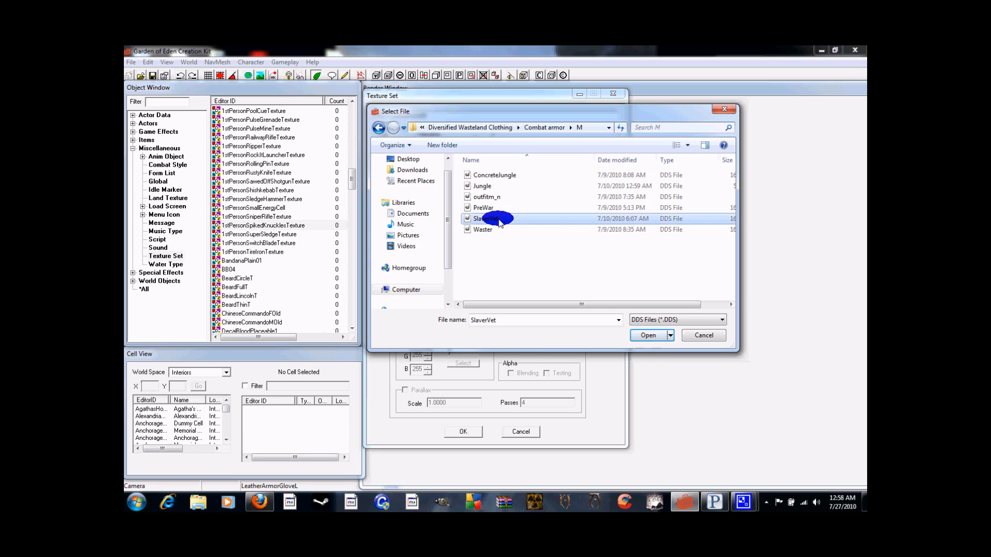
pyautogui.click(647, 335)
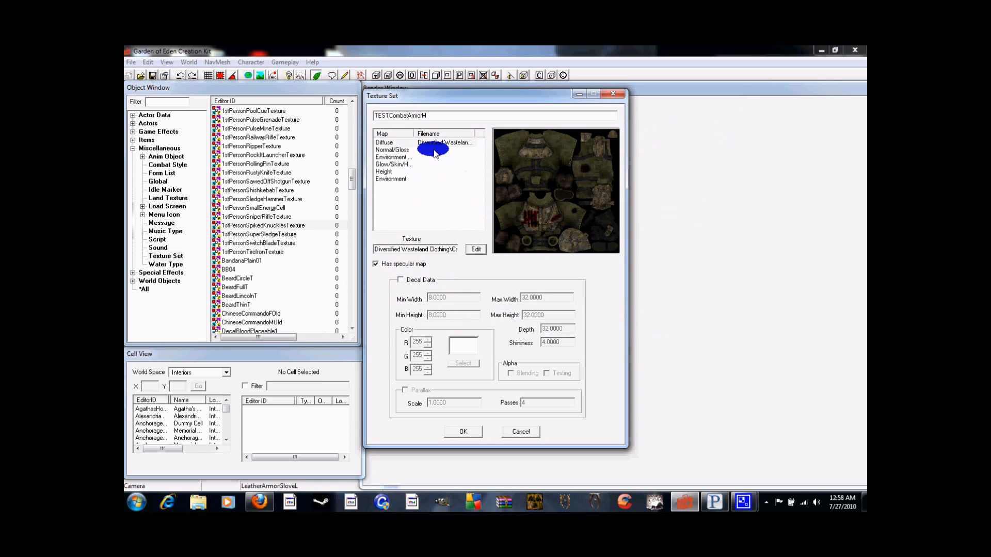
pyautogui.click(391, 150)
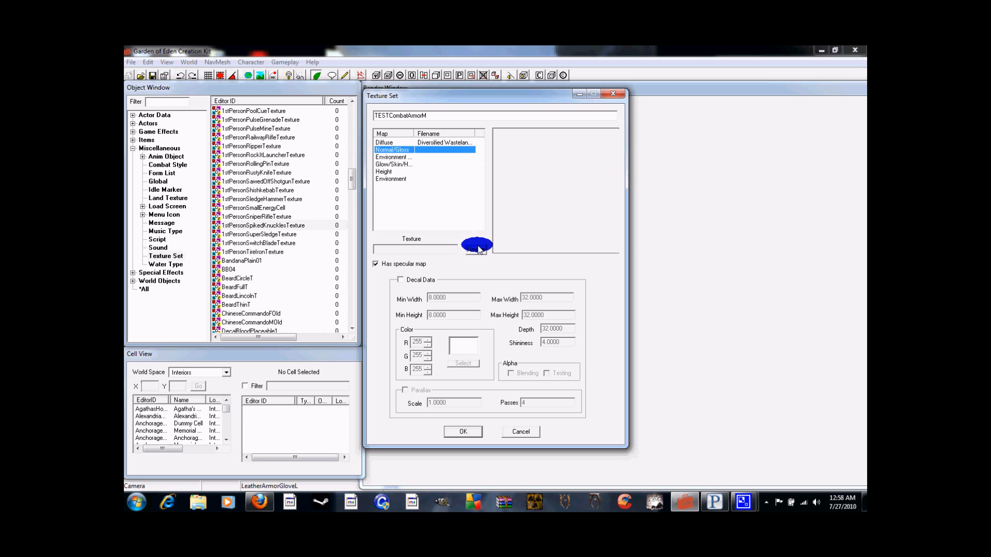
pyautogui.click(479, 247)
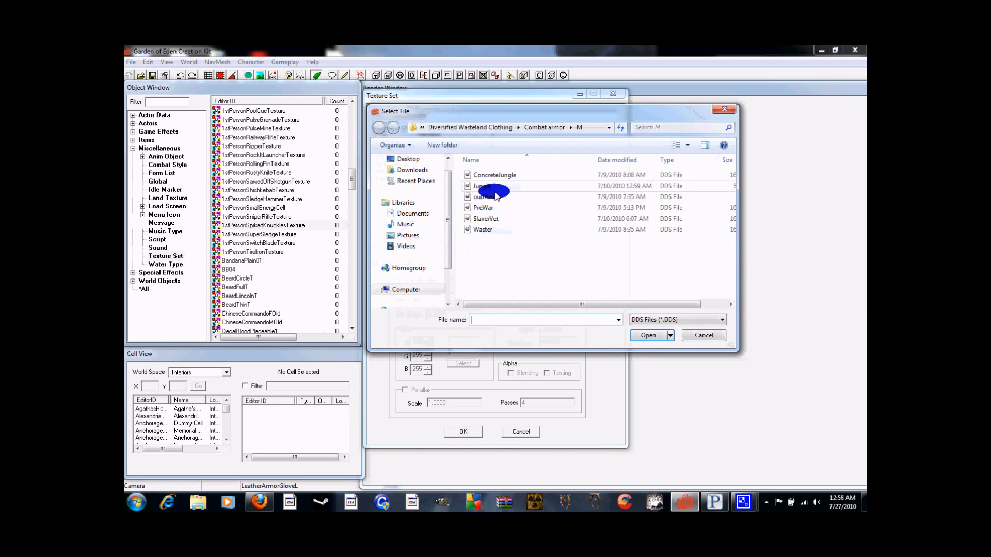
pyautogui.moveTo(496, 197)
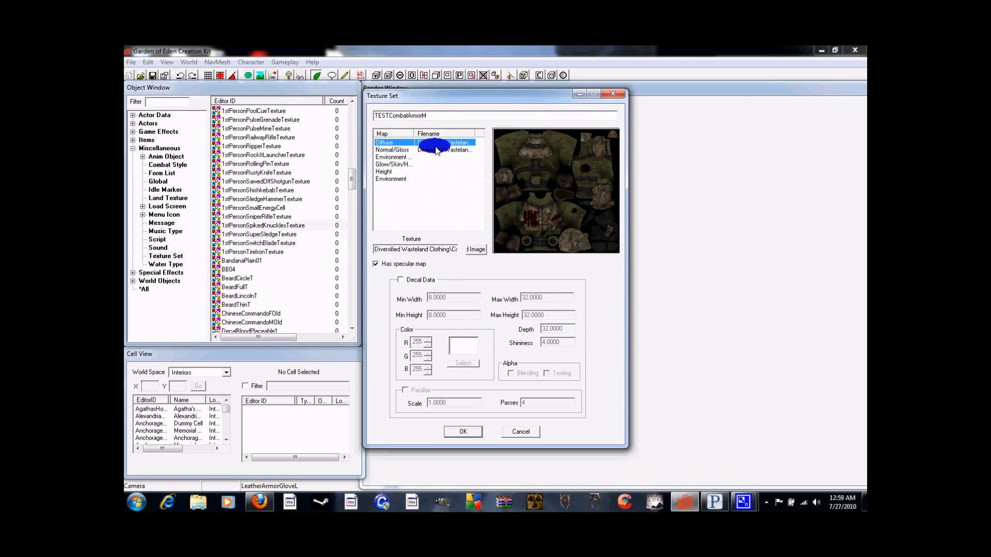
pyautogui.moveTo(451, 414)
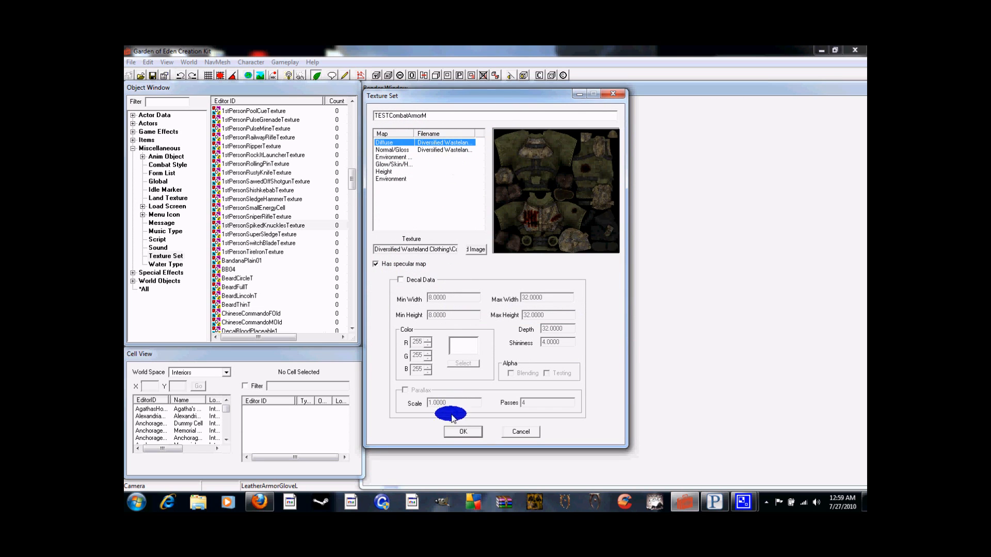
# Save the male texture set and reopen TESTCombatArmorM for editing
pyautogui.click(462, 431)
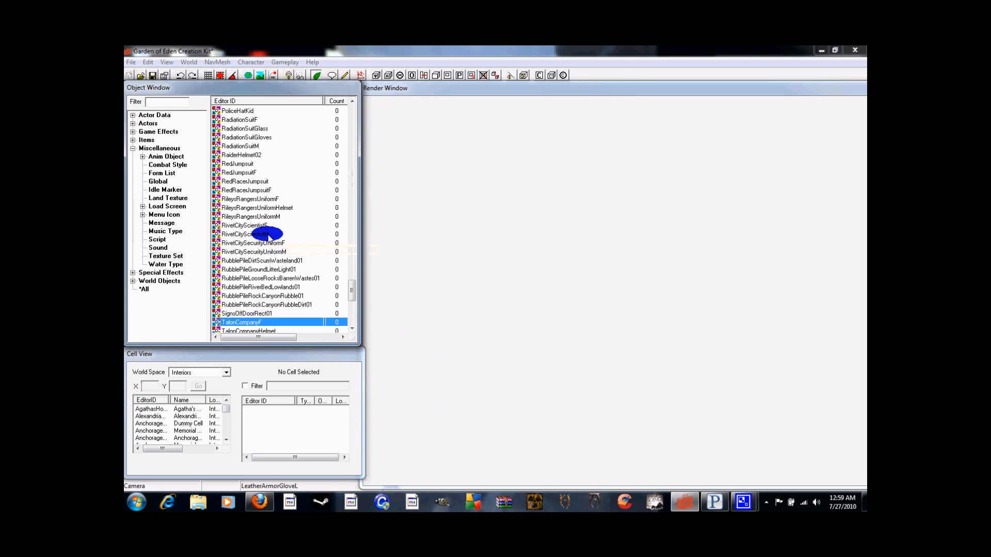
pyautogui.scroll(-3)
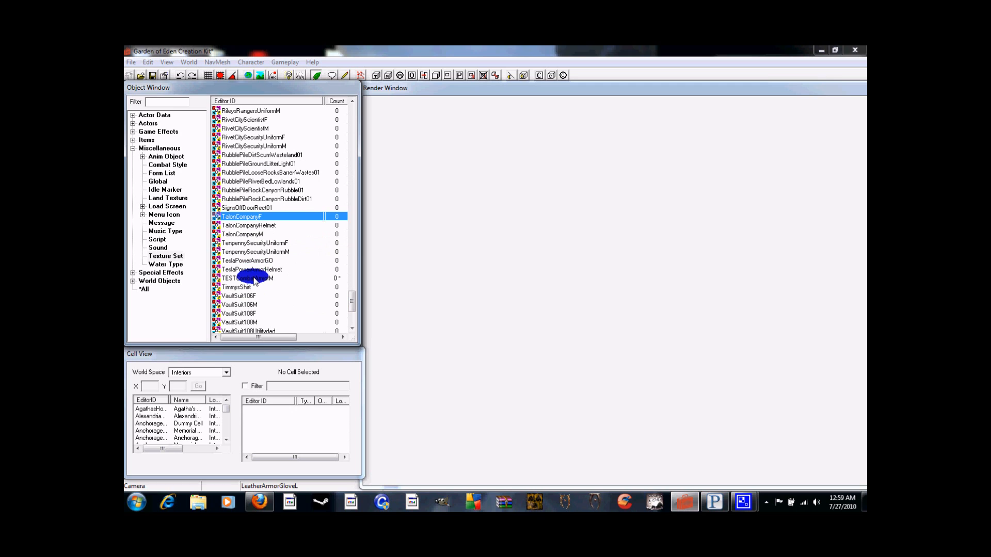
pyautogui.doubleClick(248, 278)
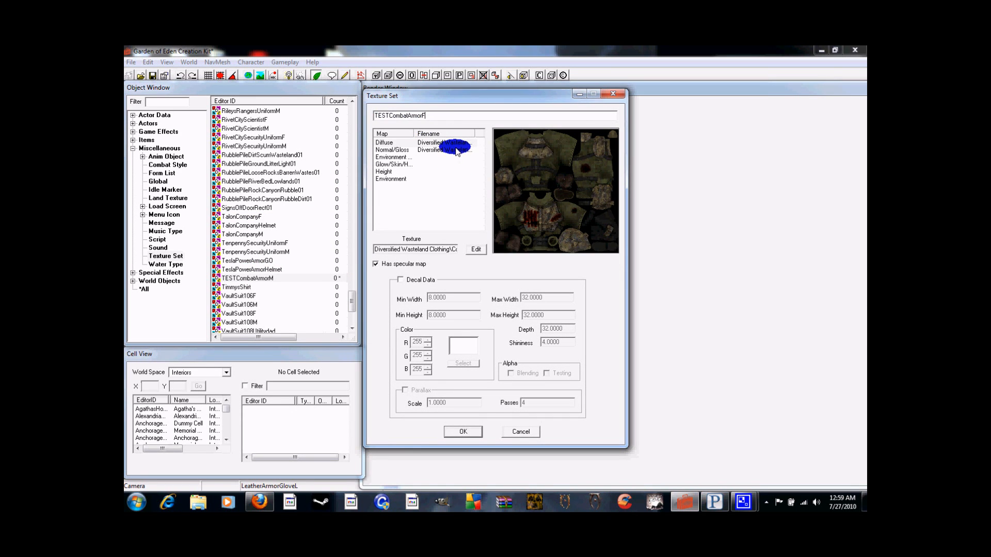
# Point Diffuse and Normal/Gloss maps to the female combat armor textures and save
pyautogui.click(475, 249)
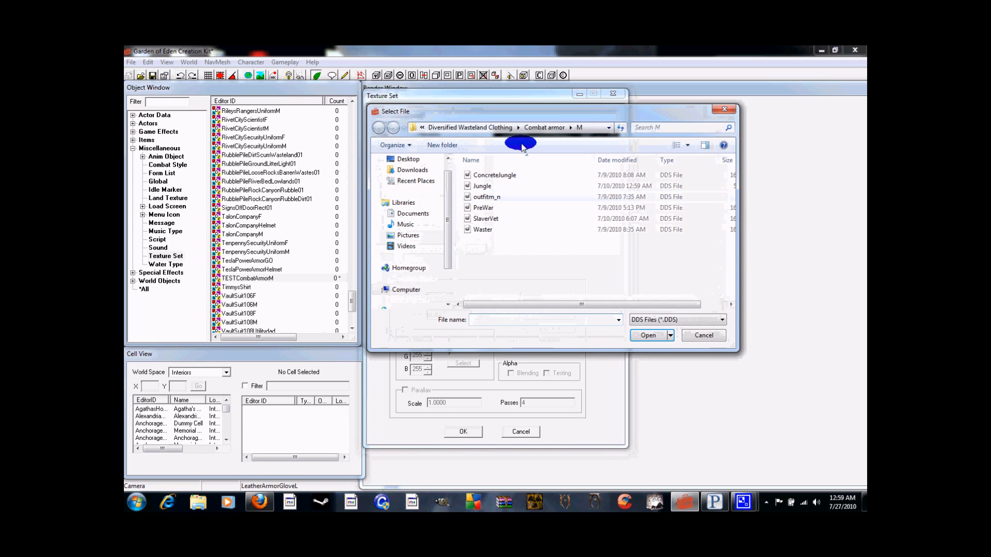
pyautogui.click(377, 127)
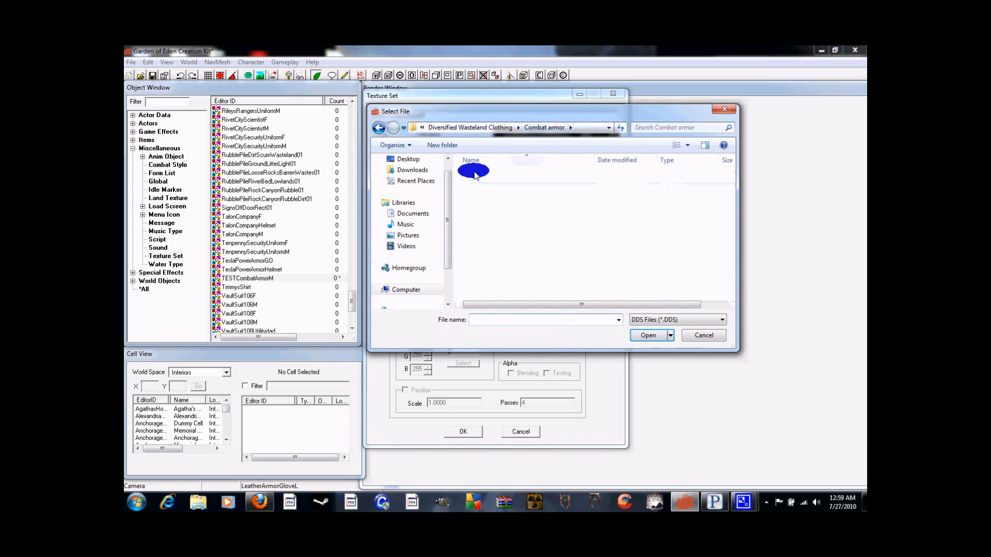
pyautogui.doubleClick(473, 171)
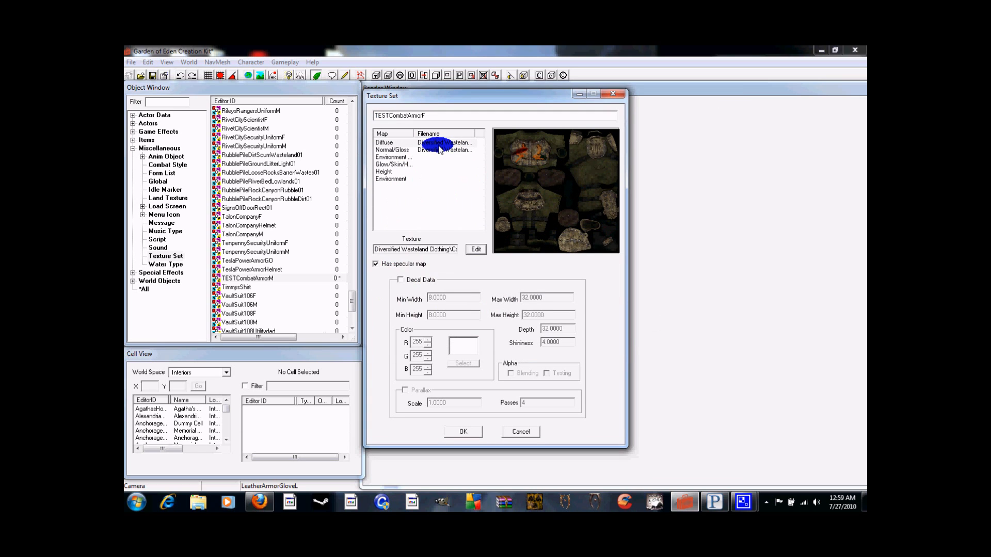
pyautogui.click(428, 150)
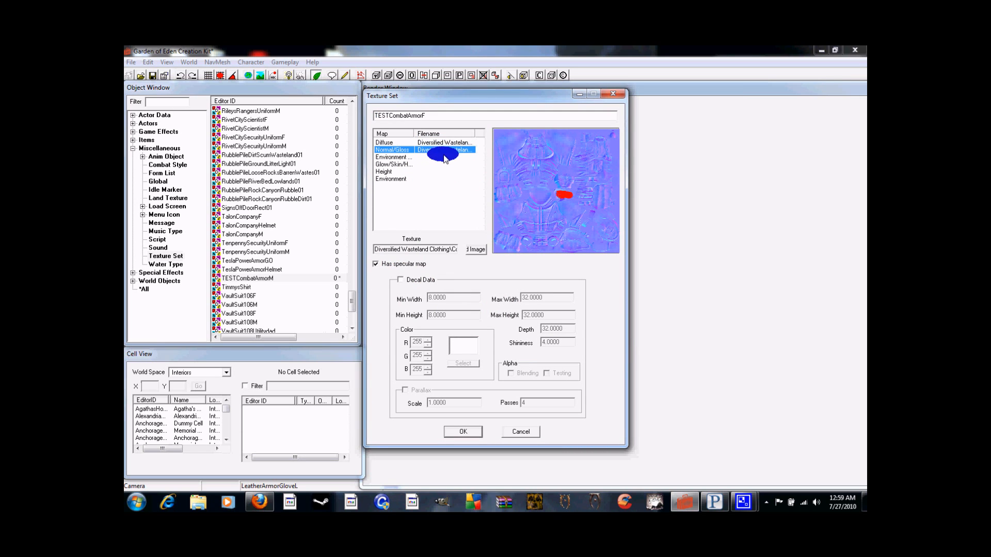
pyautogui.click(475, 249)
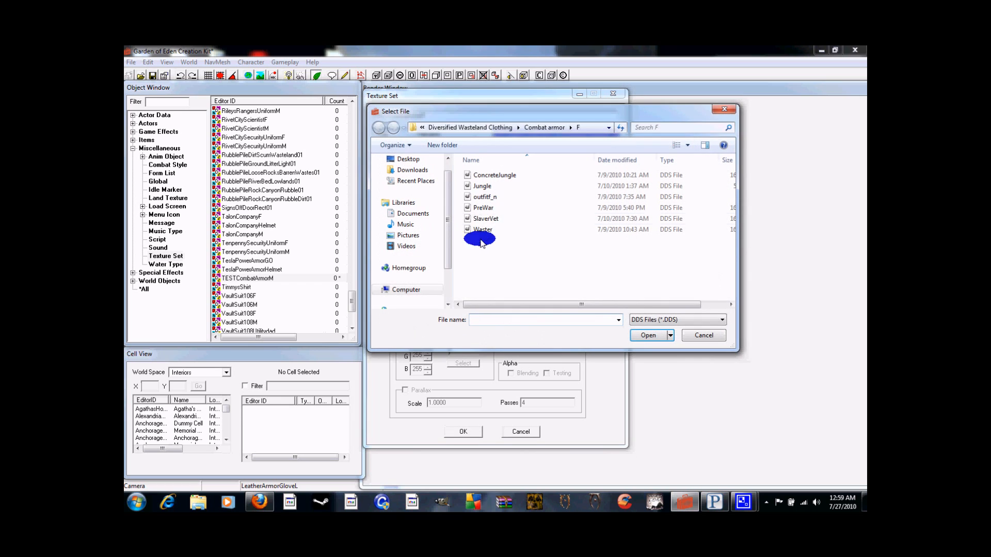
pyautogui.click(647, 335)
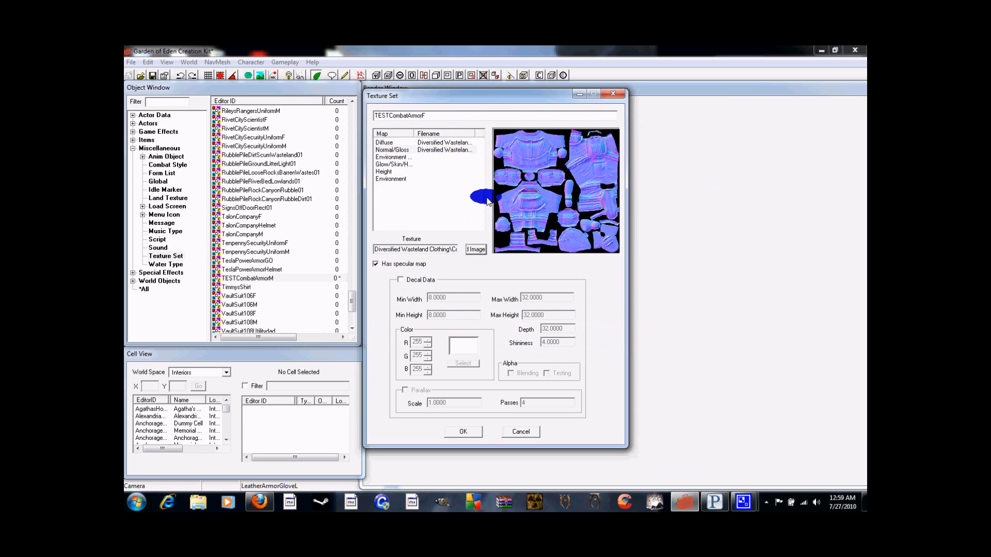
pyautogui.moveTo(470, 228)
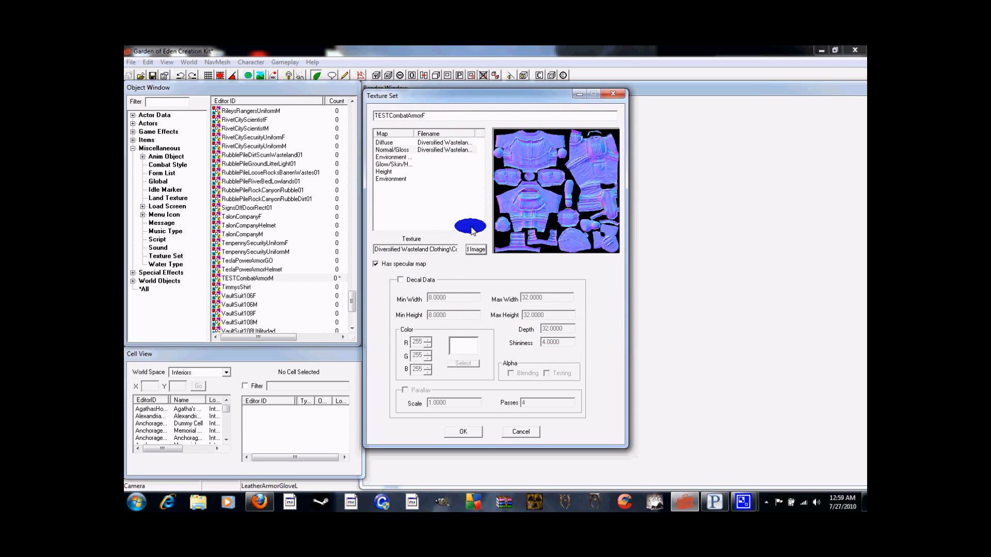
pyautogui.click(463, 431)
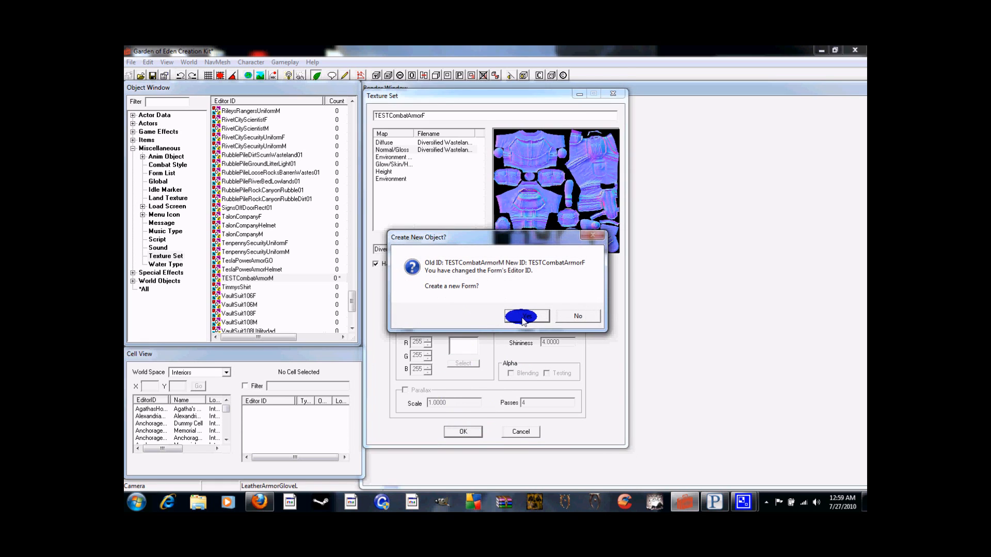
# Keep TESTCombatArmorF as a new form, then open ArmorCombat and rename it TESTCombatArmor
pyautogui.click(526, 316)
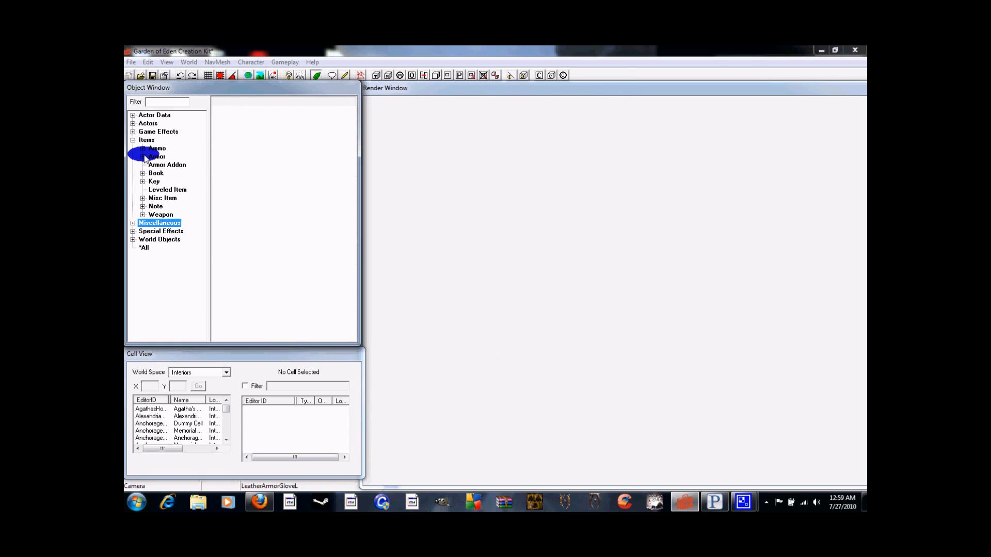
pyautogui.click(143, 156)
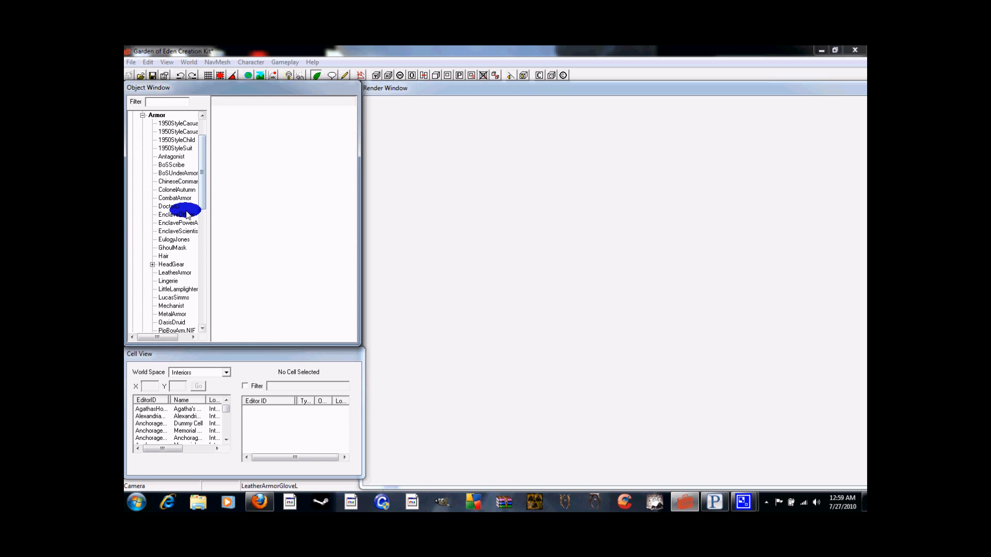
pyautogui.click(175, 198)
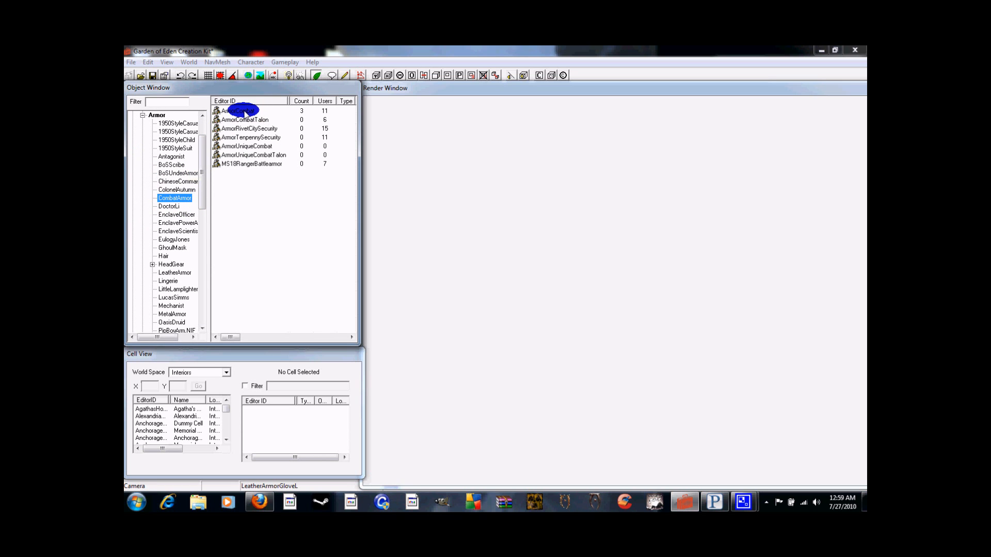
pyautogui.doubleClick(238, 110)
pyautogui.write('TEST')
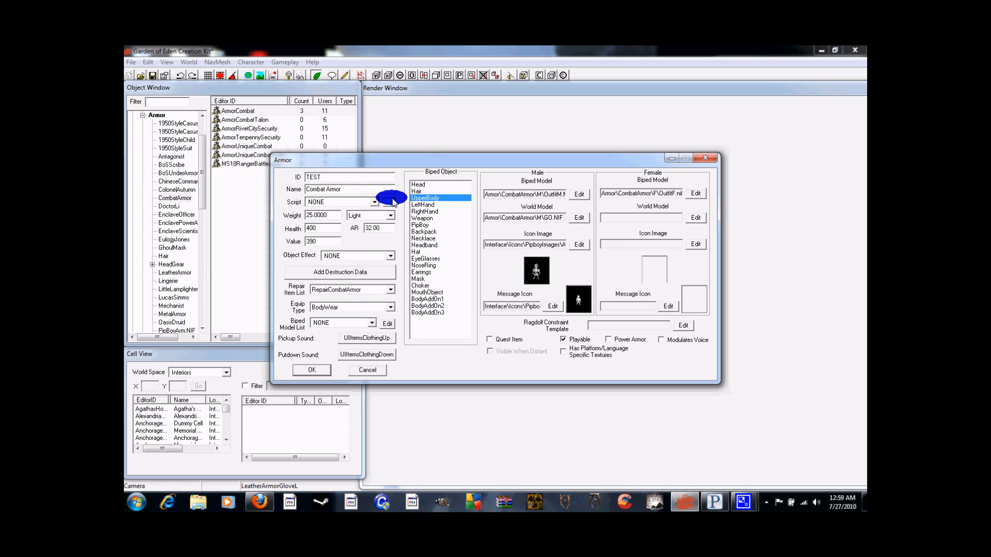
pyautogui.write('CombatArmor')
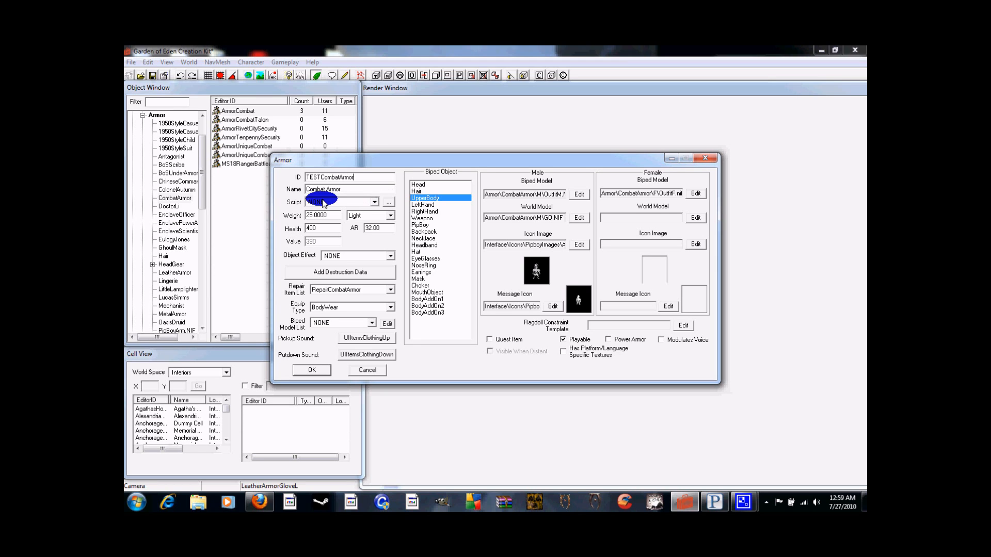
# Assign TESTCombatArmorM as alternate texture to two upper-body parts of the male biped model
pyautogui.click(577, 194)
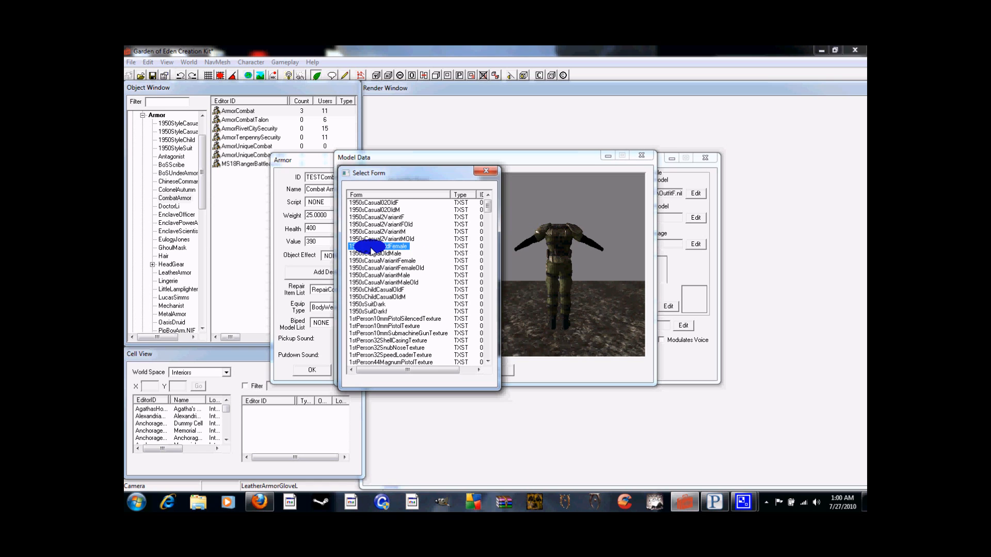
pyautogui.scroll(-3)
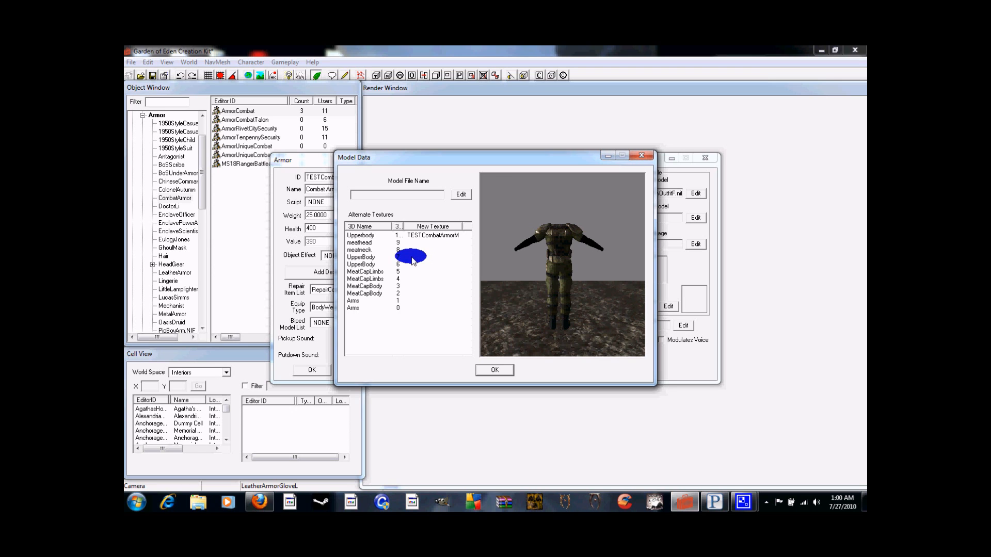
pyautogui.click(461, 194)
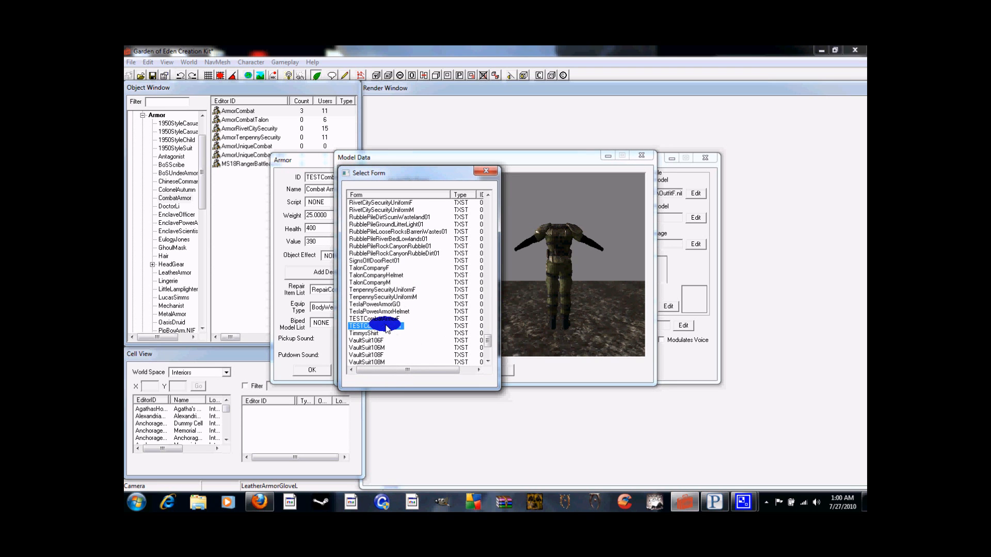
pyautogui.doubleClick(373, 325)
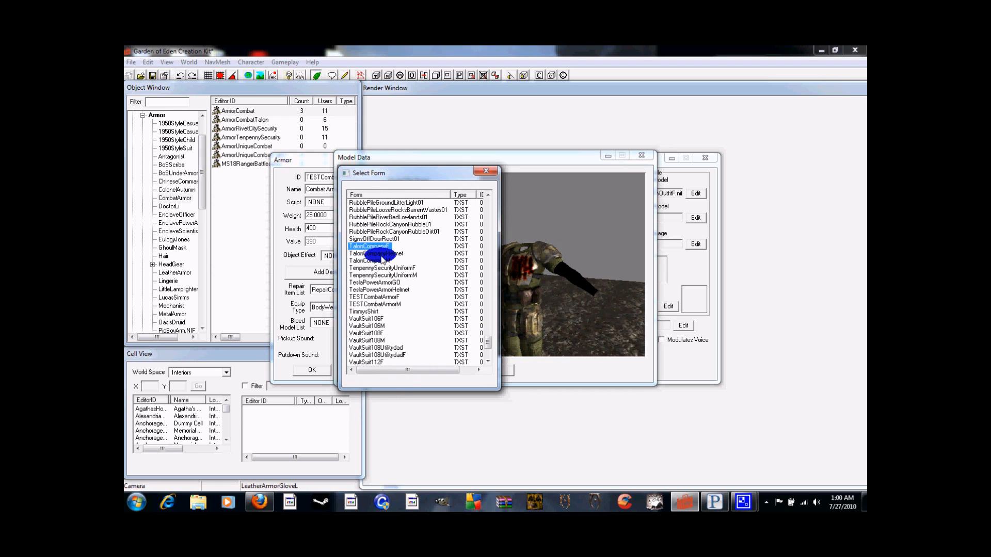
pyautogui.click(377, 247)
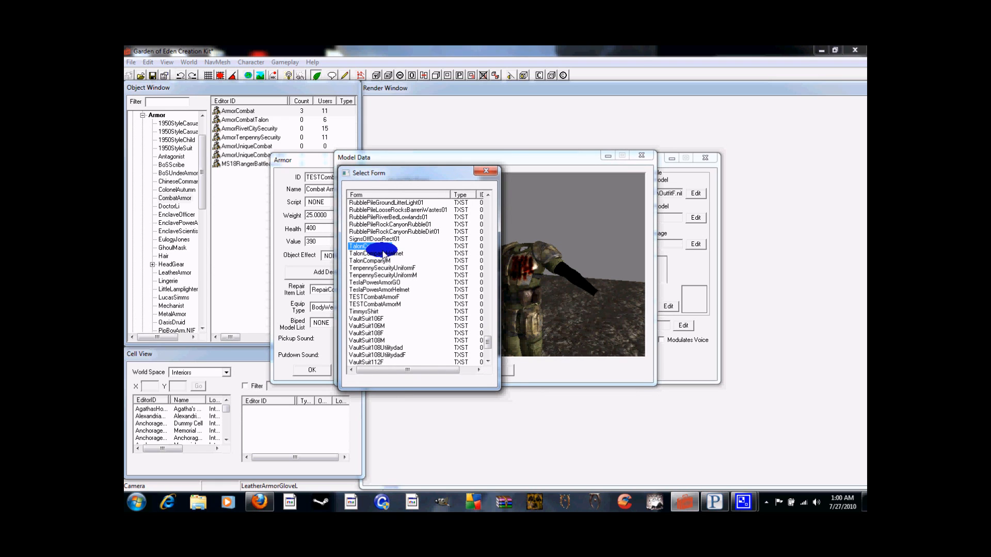
pyautogui.click(370, 247)
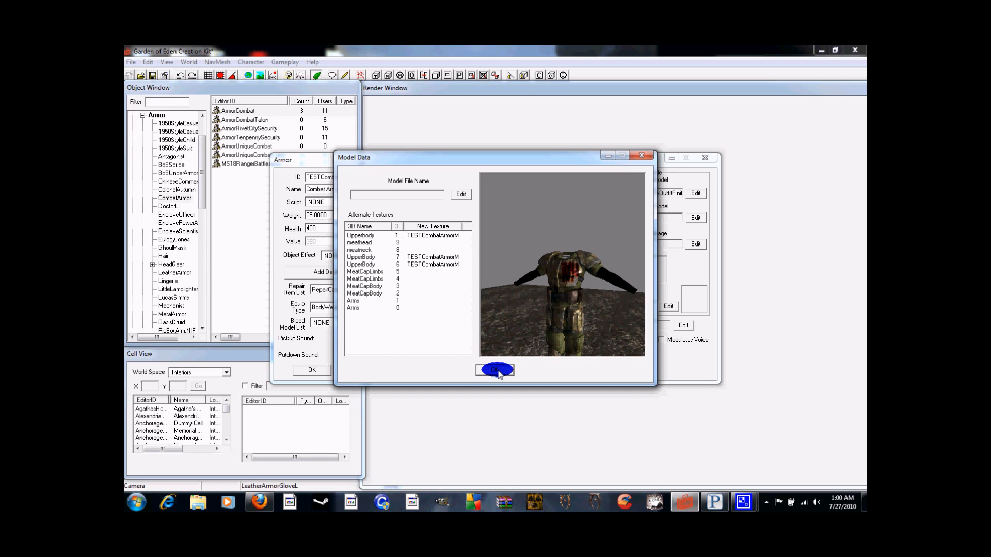
pyautogui.click(495, 370)
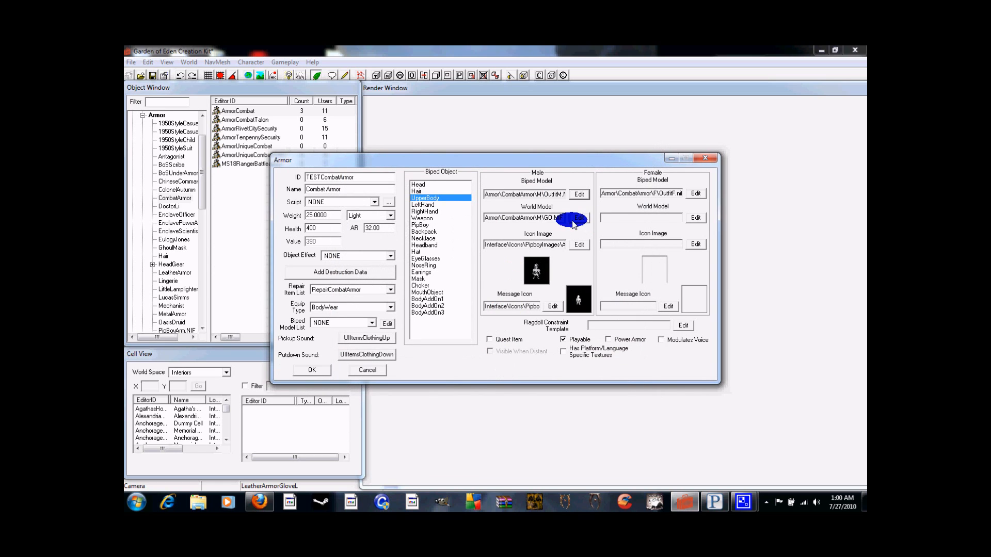
# Set TESTCombatArmorM on the male world model's CombatArmorGO part
pyautogui.click(577, 217)
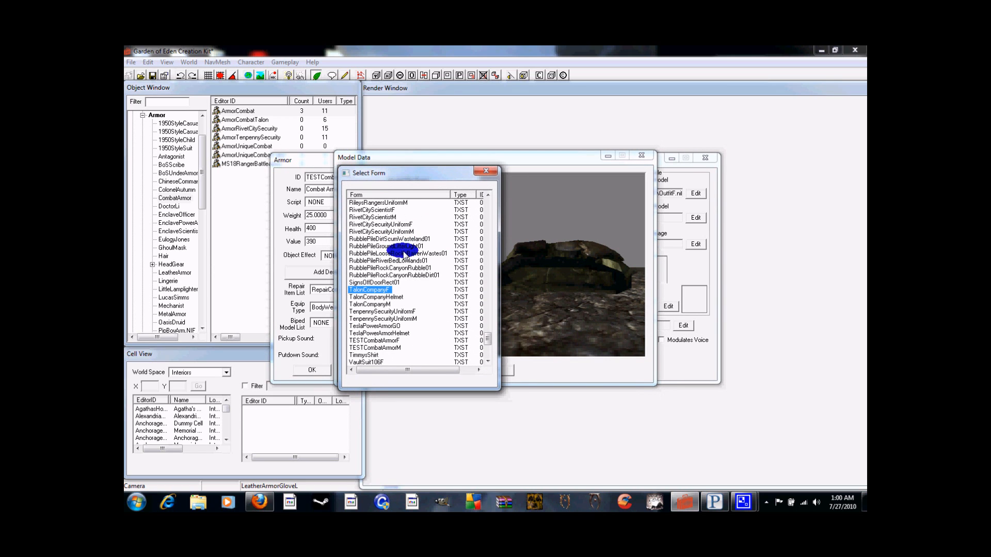
pyautogui.moveTo(397, 358)
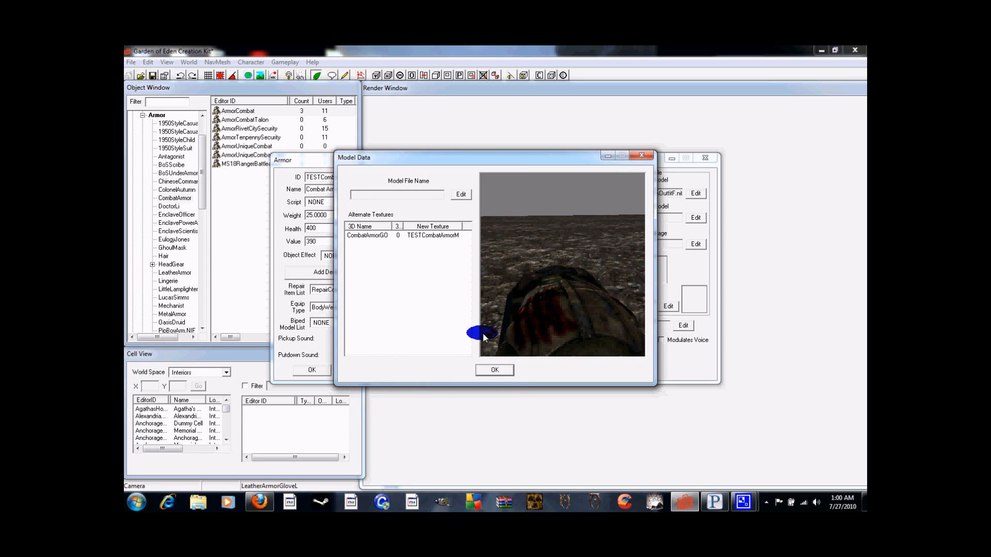
pyautogui.click(493, 369)
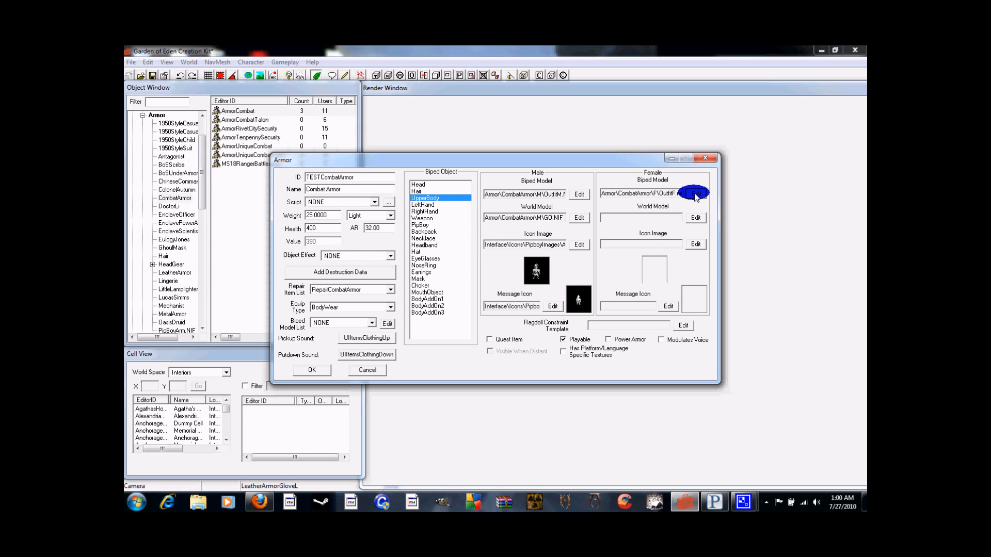
# Apply TESTCombatArmorF to the female biped model's upper-body parts and save TESTCombatArmor
pyautogui.click(694, 194)
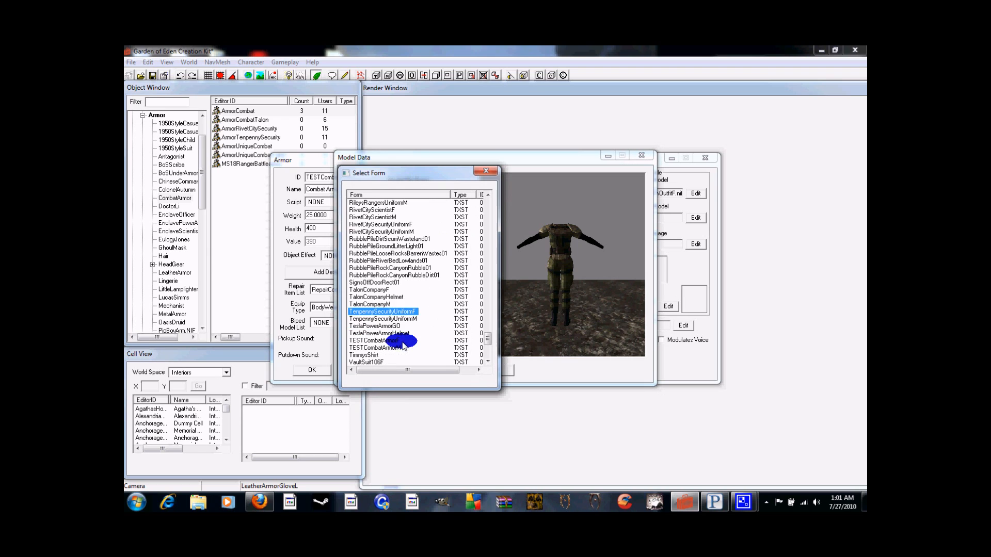
pyautogui.doubleClick(380, 341)
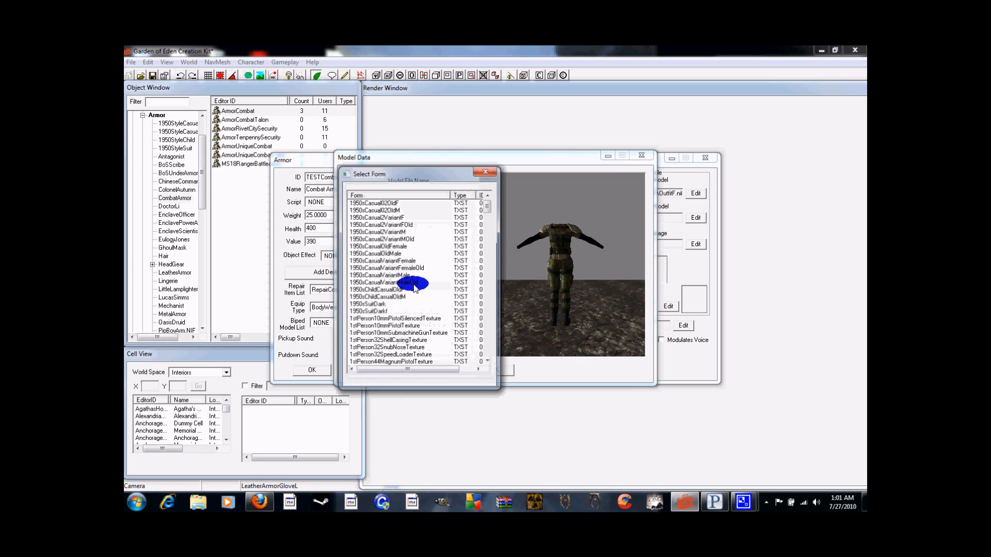
pyautogui.scroll(-3)
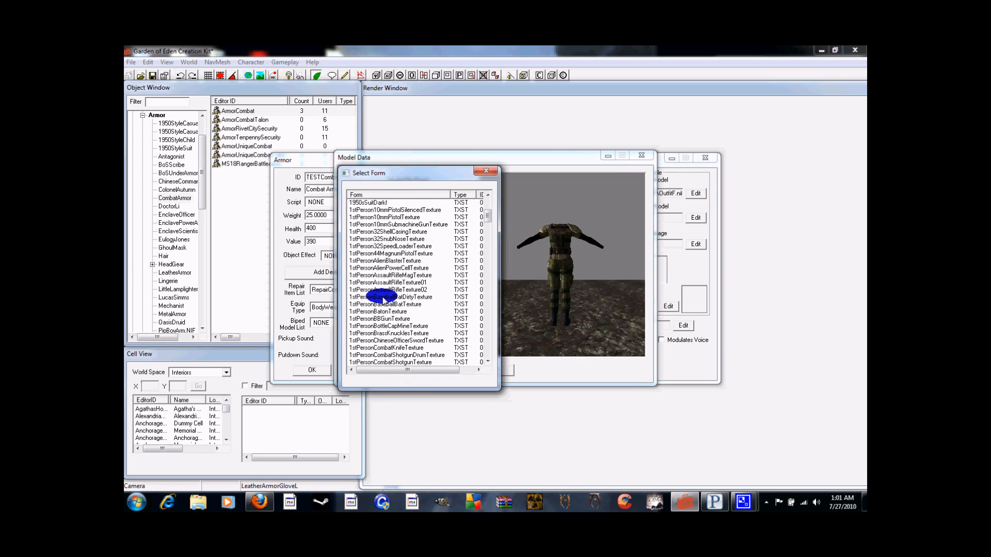
pyautogui.scroll(-3)
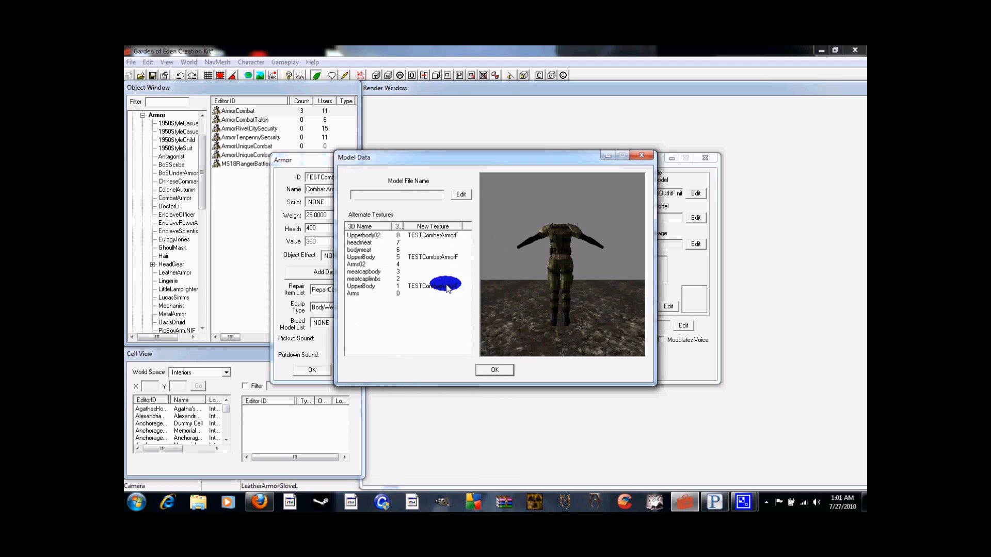
pyautogui.moveTo(372, 267)
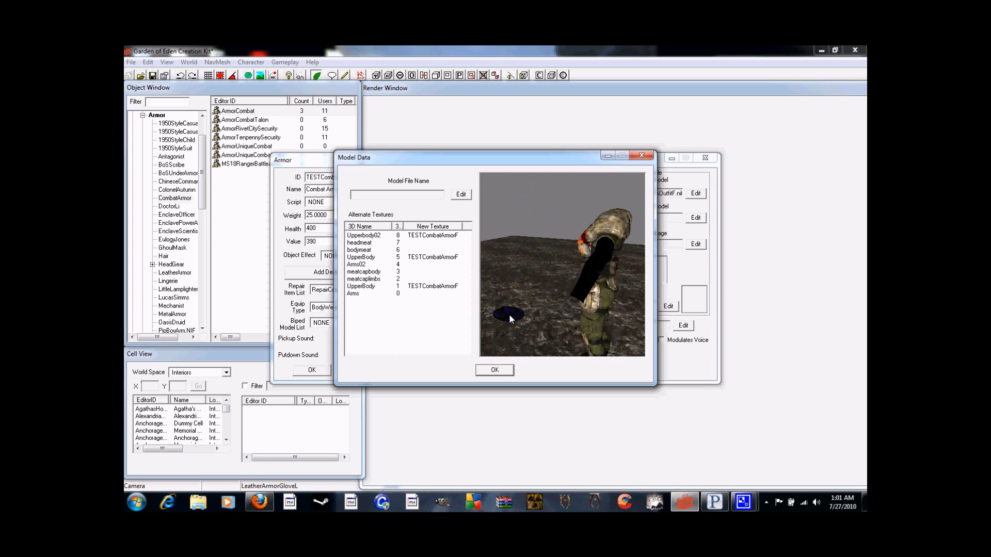
pyautogui.click(495, 370)
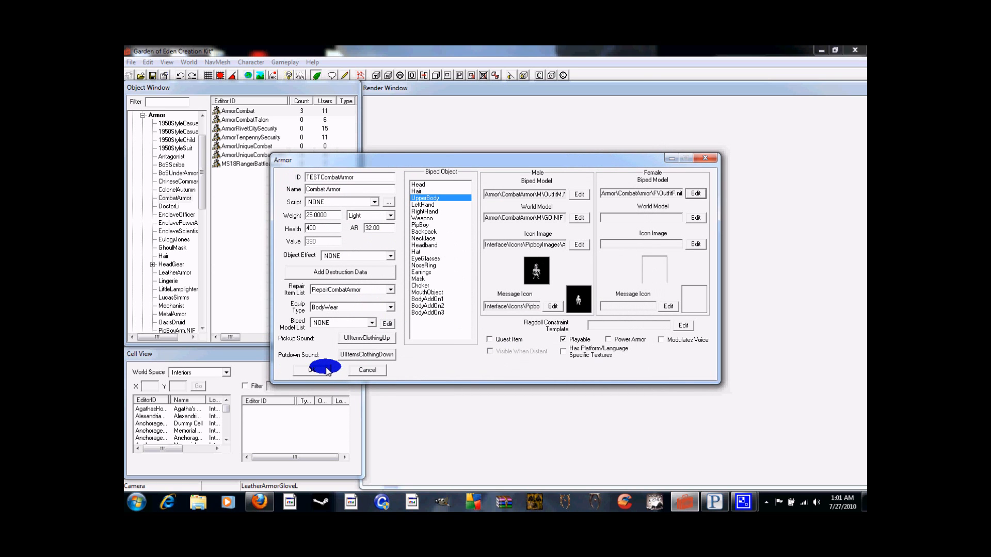
pyautogui.click(326, 370)
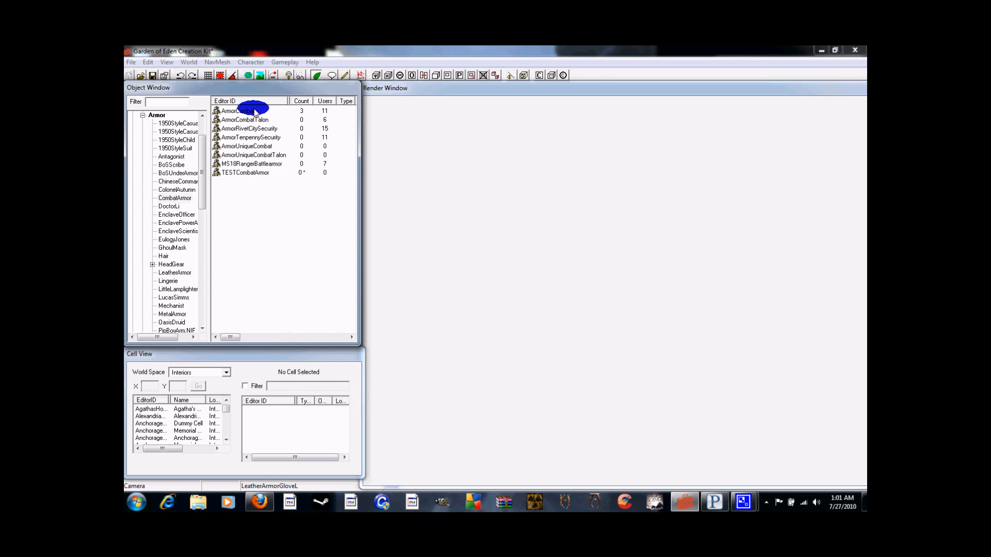
pyautogui.moveTo(251, 112)
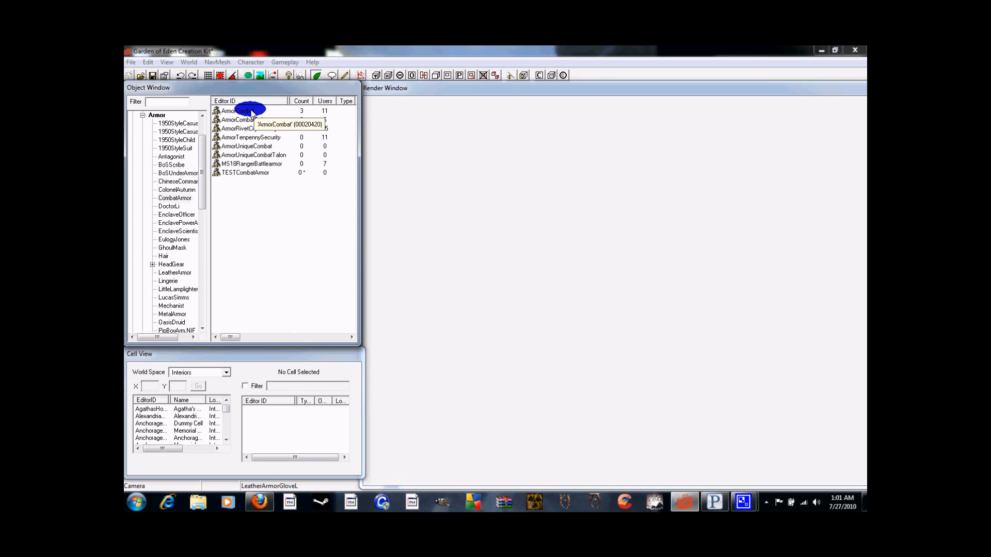
# Open ArmorCombat's Use Report and select the RegulatorSCRIPT and CondCombatArmor entries
pyautogui.rightClick(237, 111)
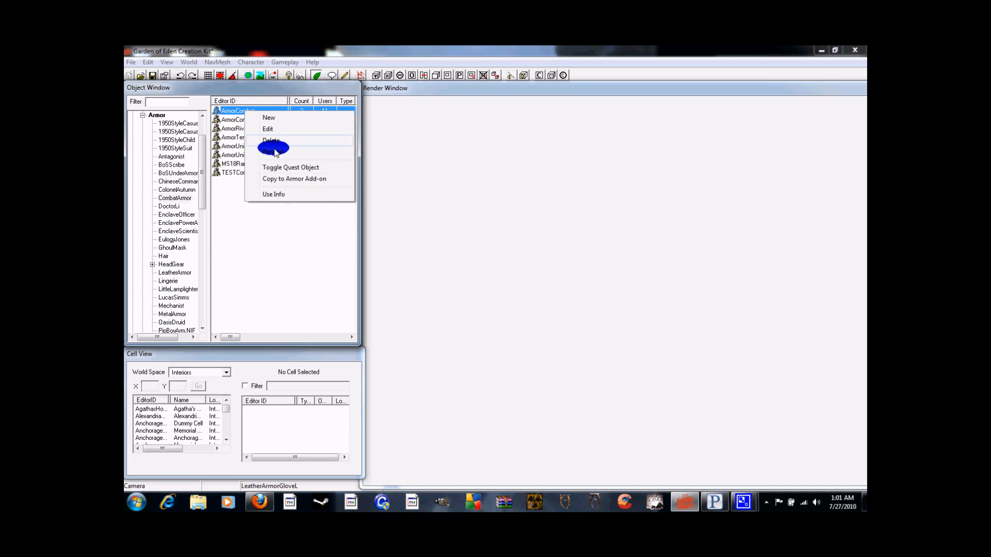
pyautogui.click(273, 194)
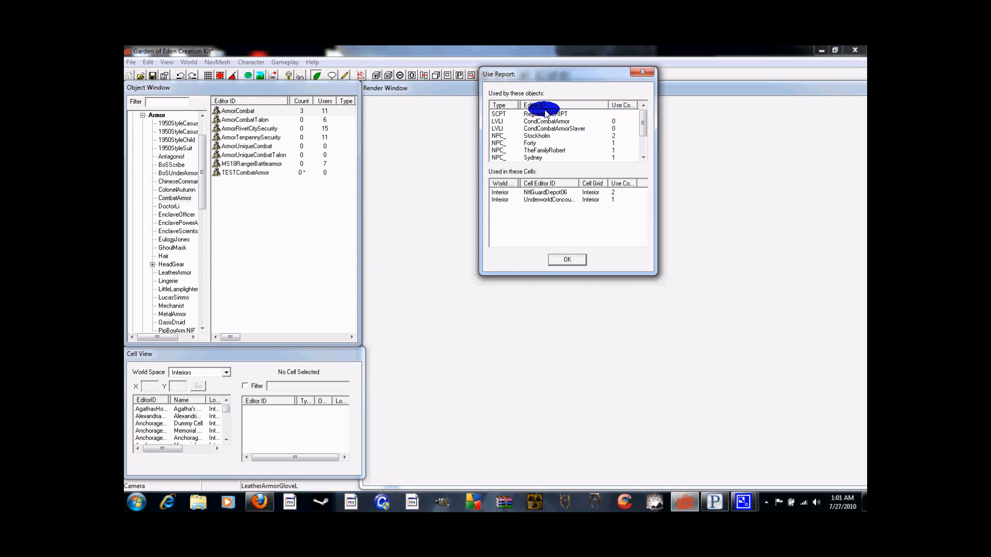
pyautogui.click(543, 115)
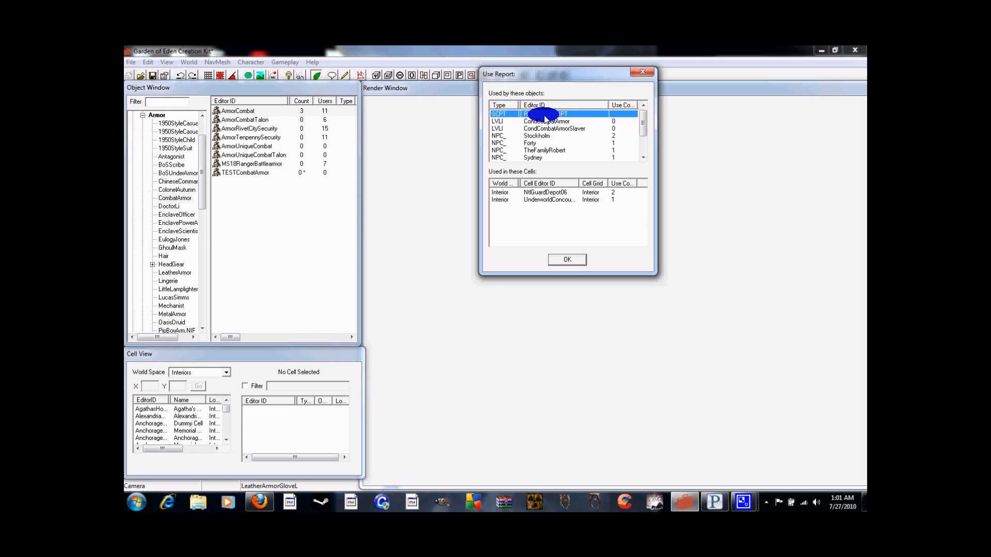
pyautogui.click(557, 122)
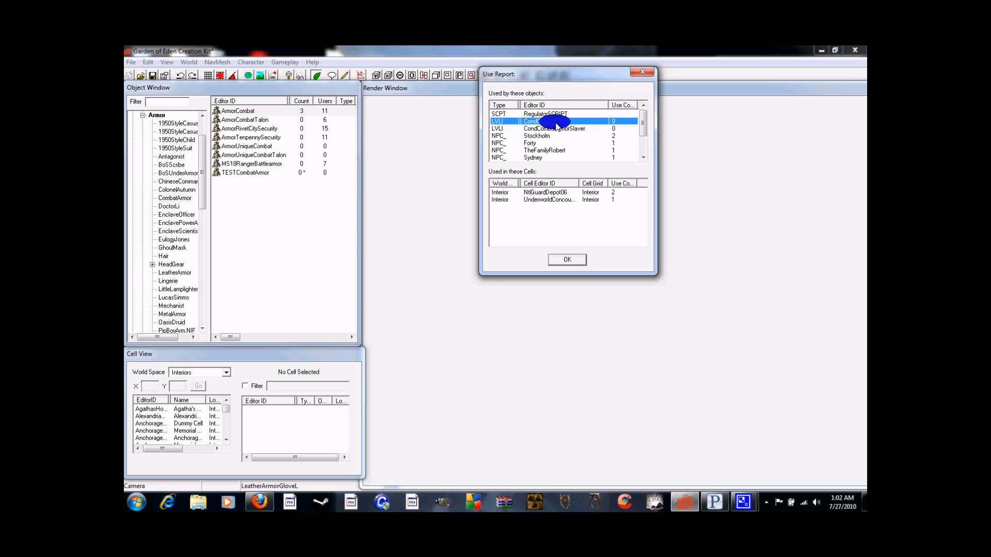
# Open the CondCombatArmor and CondCombatArmorSlaver leveled lists from the use report
pyautogui.doubleClick(547, 121)
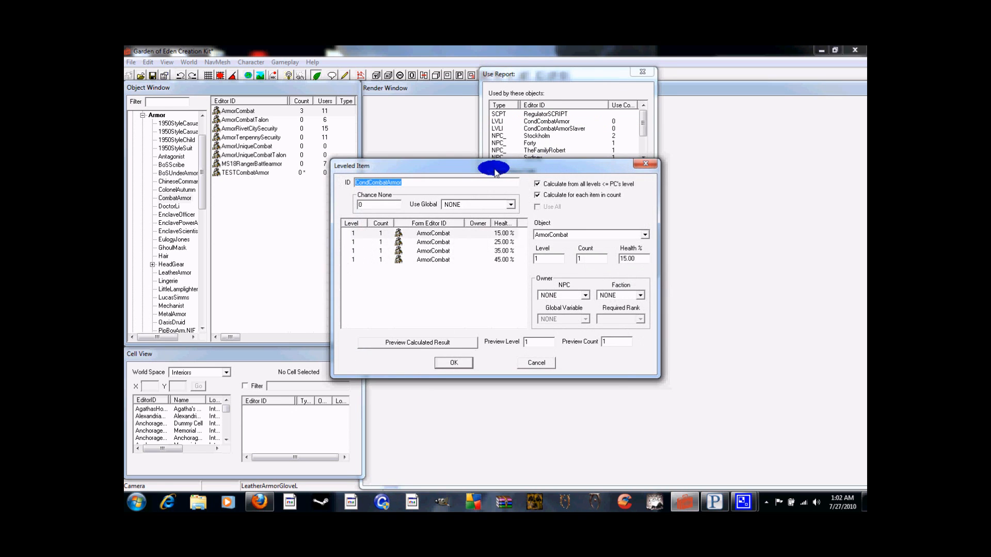
pyautogui.click(546, 121)
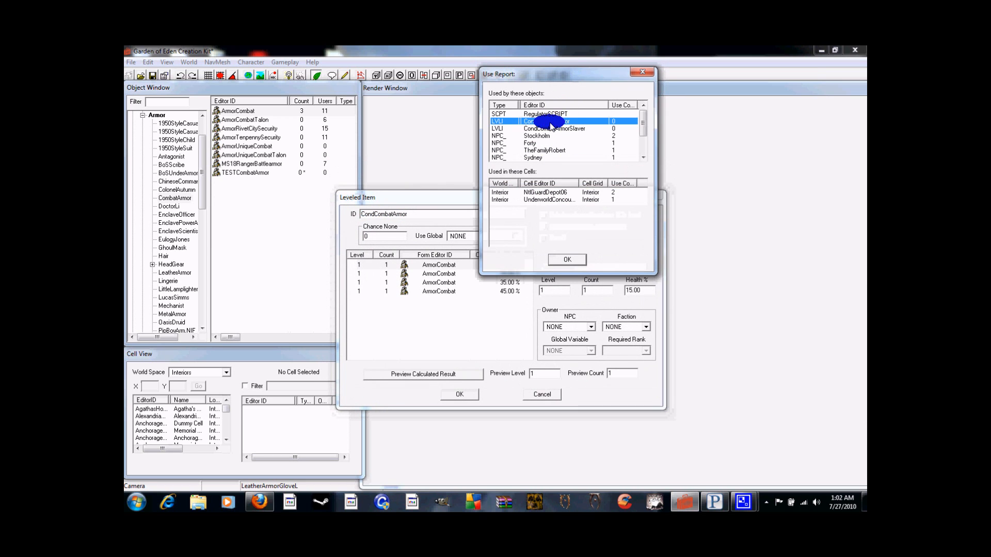
pyautogui.doubleClick(553, 128)
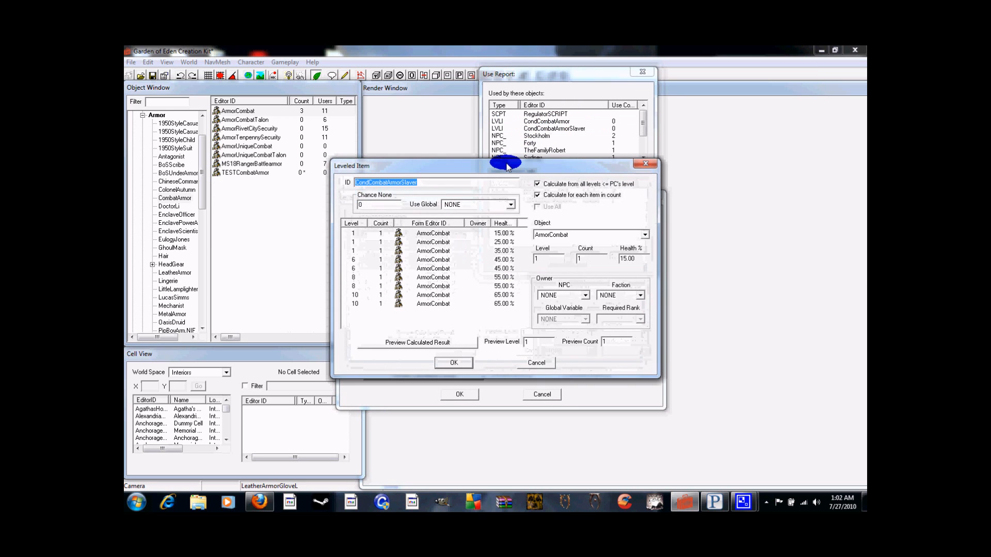
pyautogui.moveTo(436, 165); pyautogui.dragTo(459, 222)
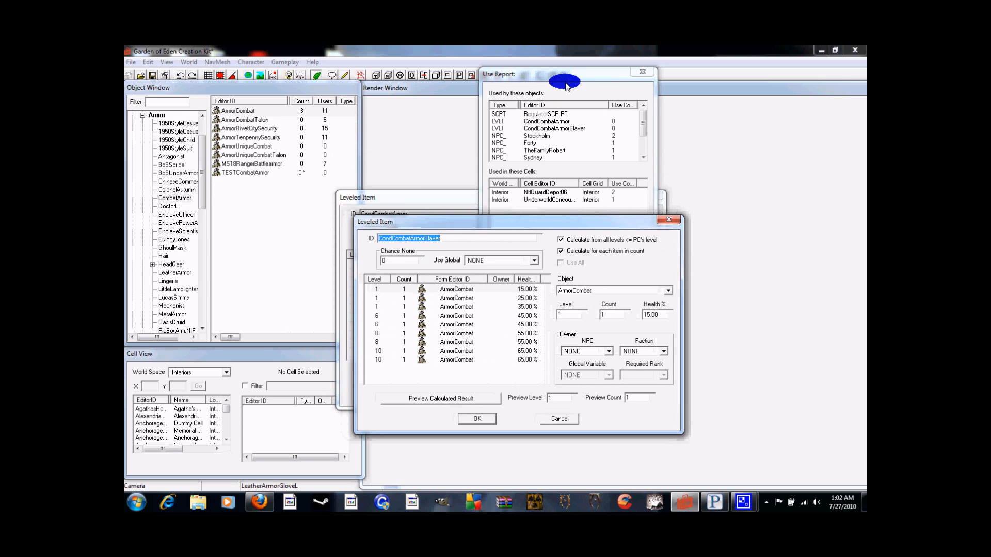
pyautogui.click(552, 129)
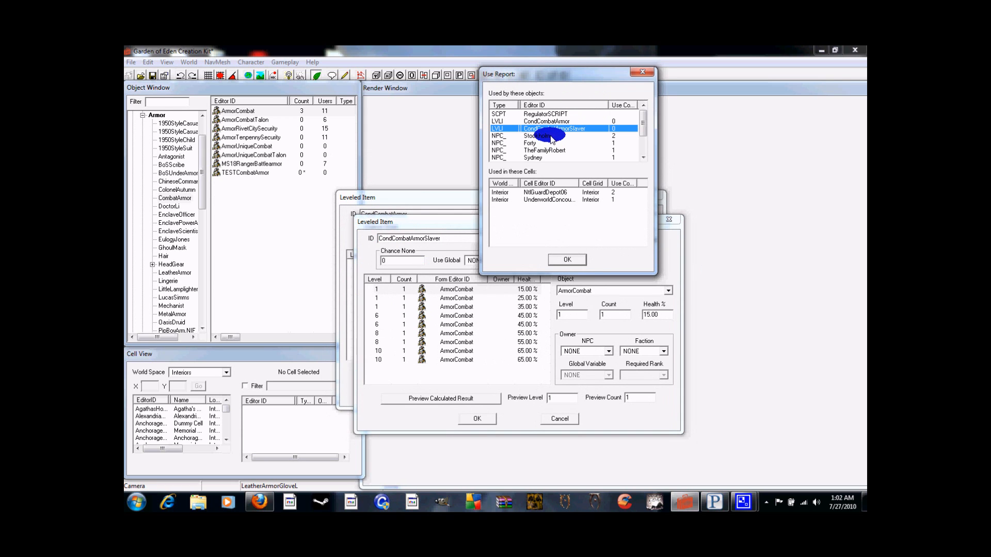
# Open the Stockholm, Sydney, FFChurchSniper and another character record using ArmorCombat
pyautogui.doubleClick(537, 135)
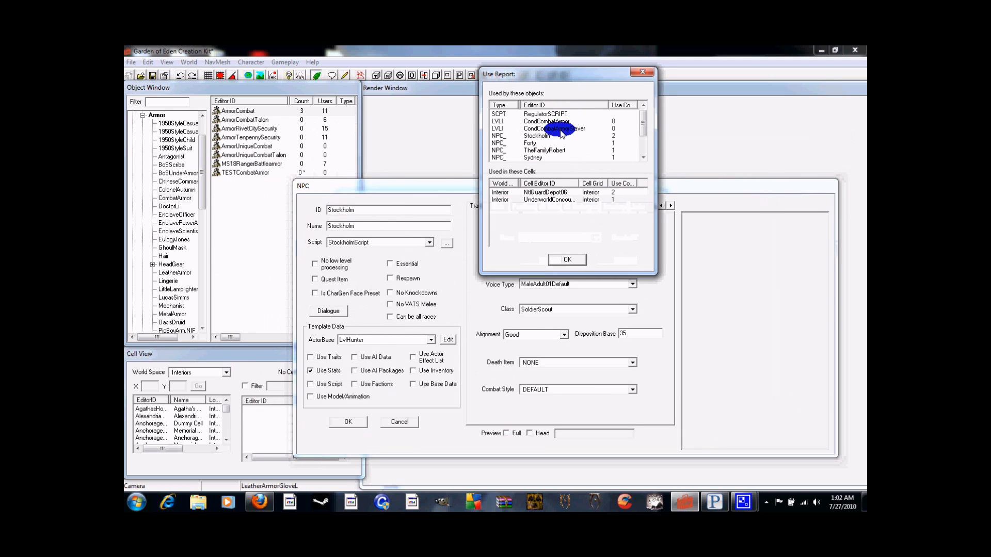
pyautogui.doubleClick(530, 143)
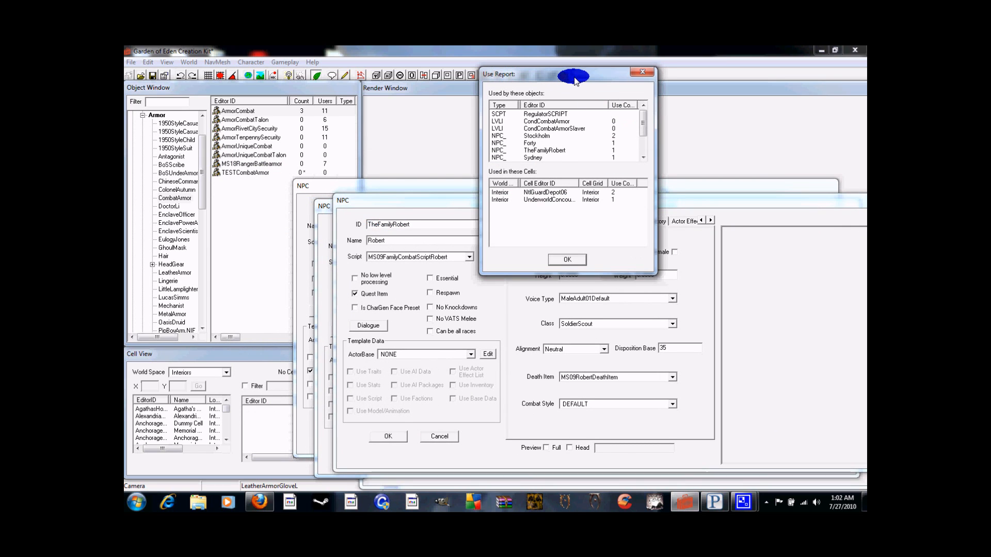
pyautogui.click(556, 157)
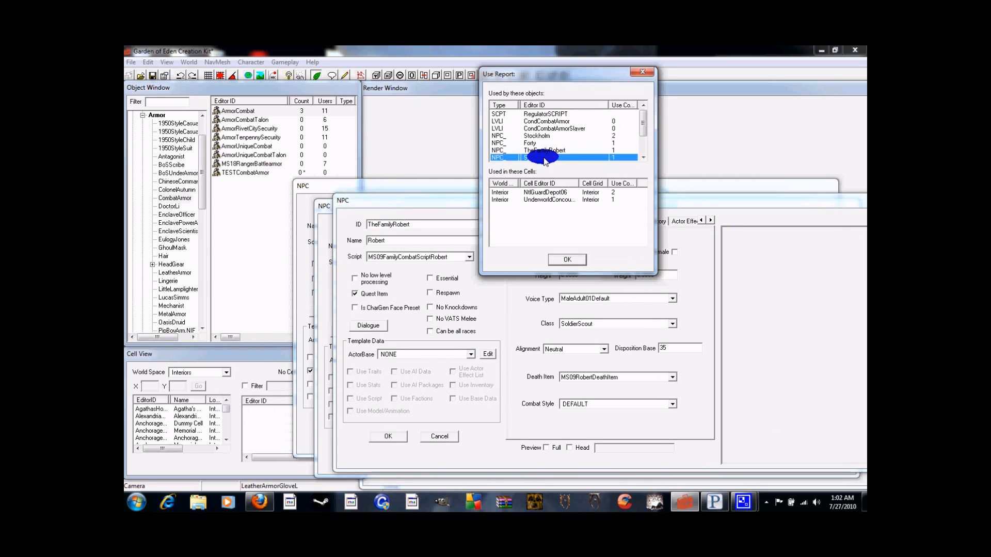
pyautogui.doubleClick(543, 158)
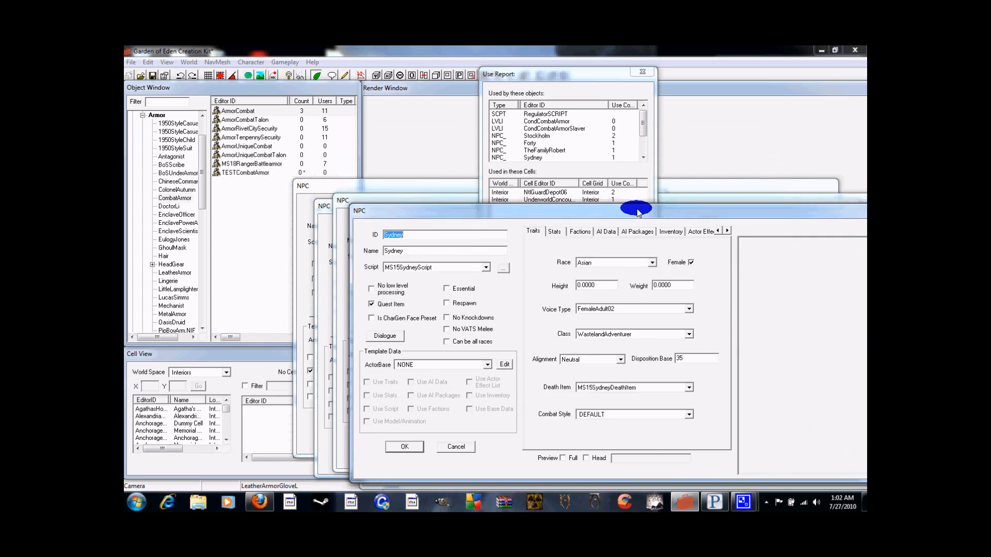
pyautogui.scroll(-3)
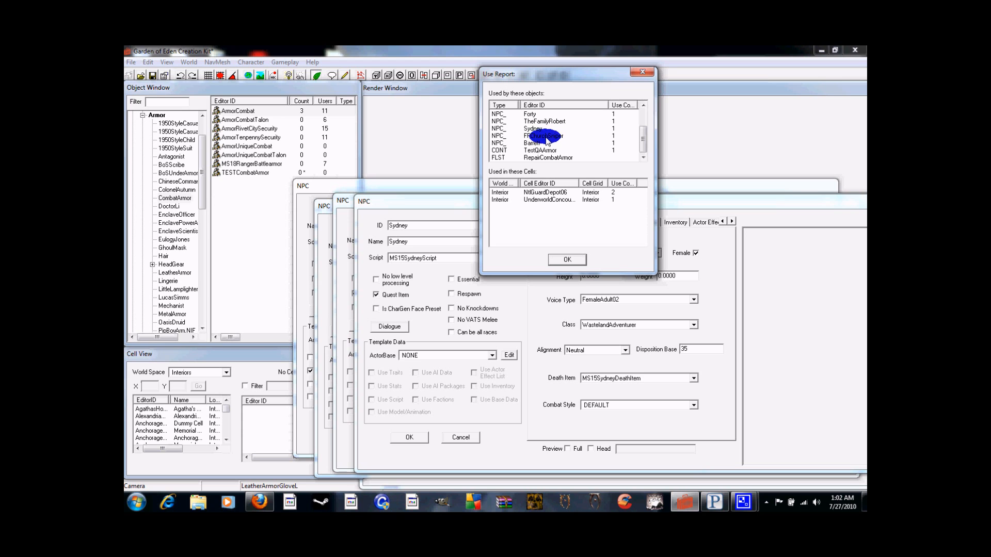
pyautogui.doubleClick(543, 136)
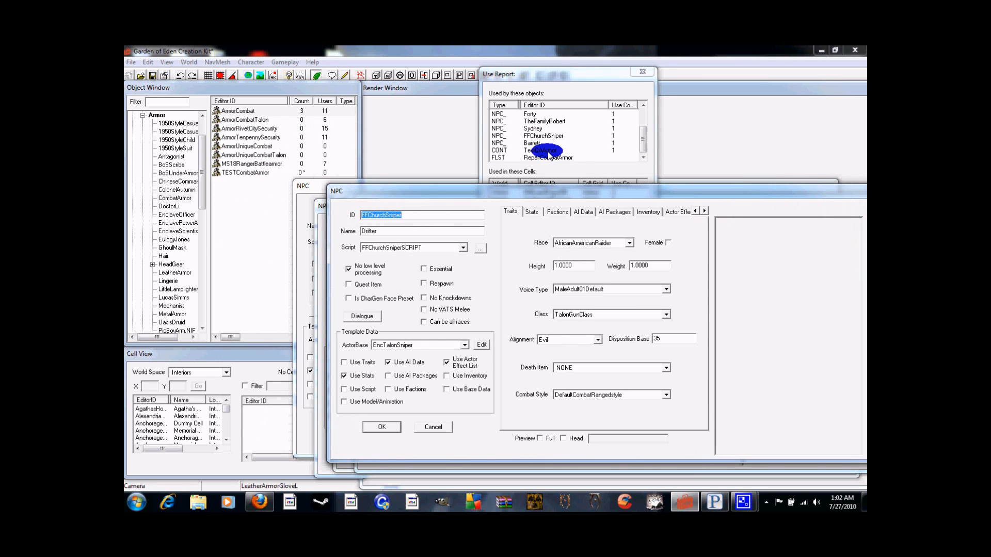
# Open the RepairCombatArmor form list from the use report
pyautogui.click(538, 150)
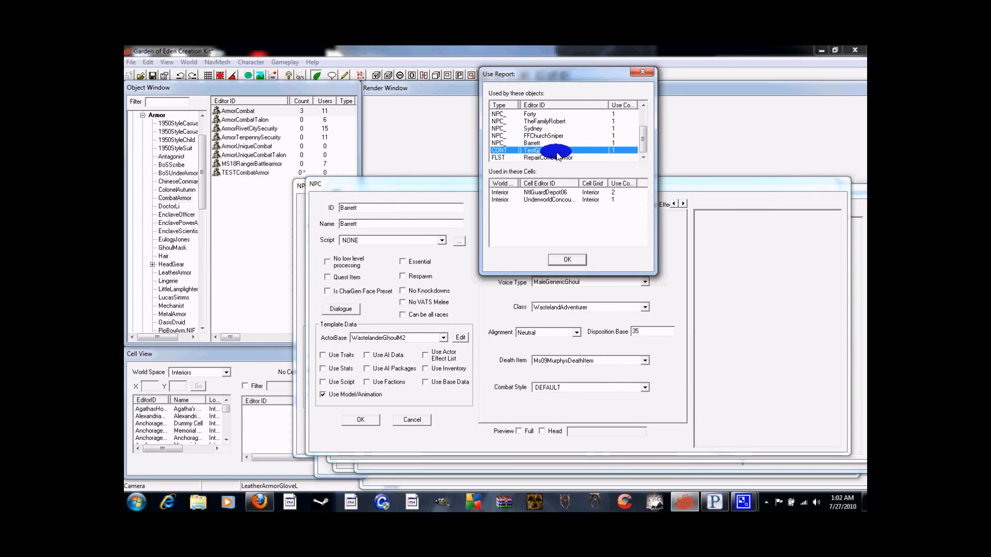
pyautogui.click(544, 158)
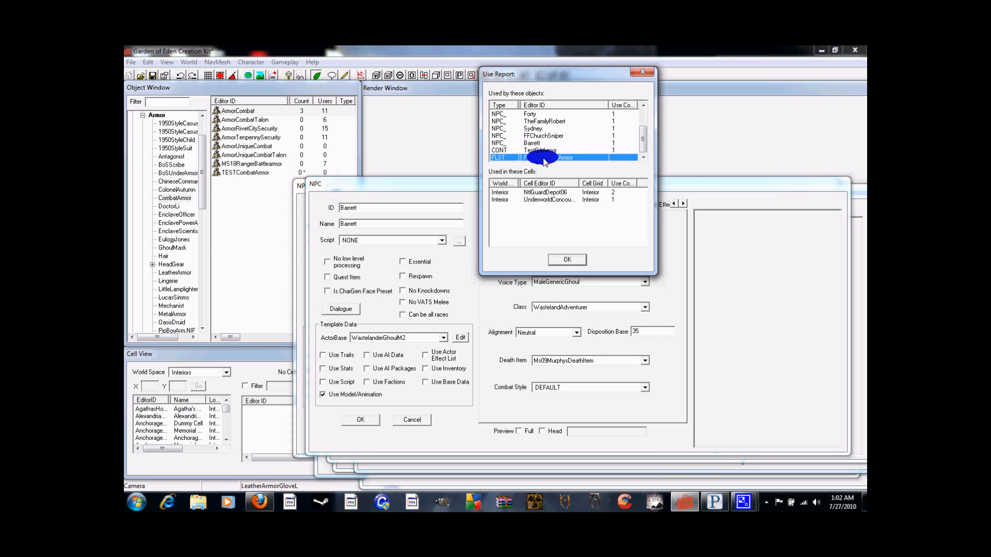
pyautogui.doubleClick(549, 157)
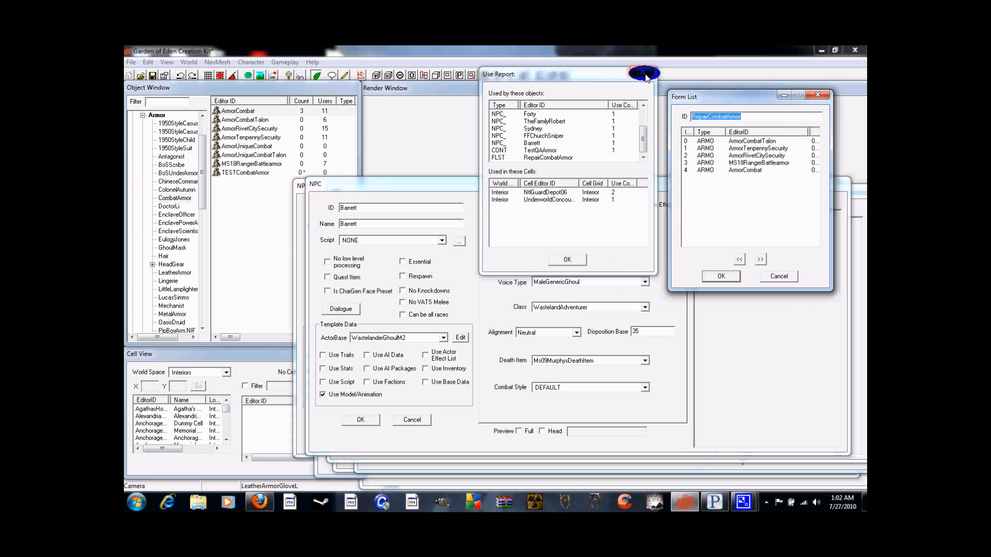
# Close the Use Report and confirm TESTCombatArmor as the RepairCombatArmor form list's first entry
pyautogui.click(644, 74)
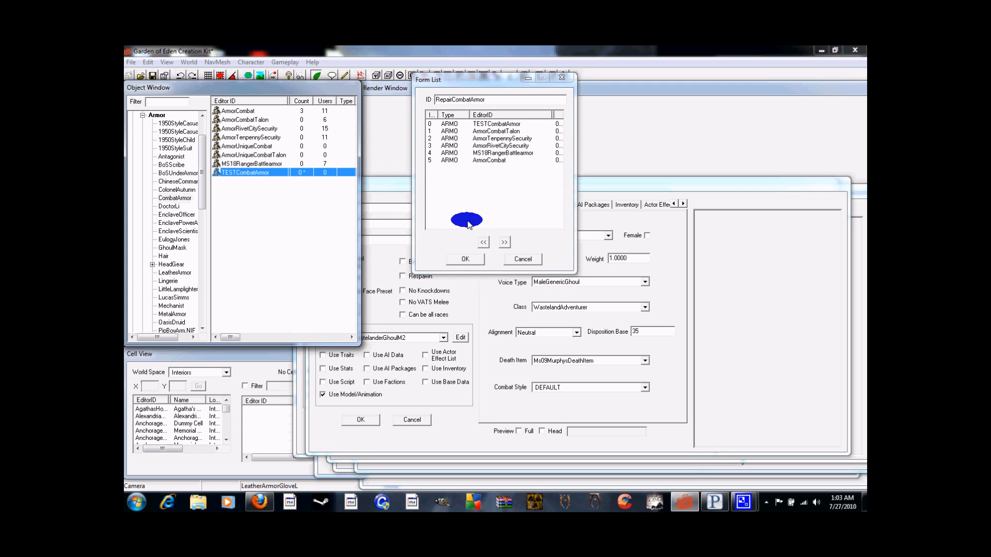
pyautogui.click(465, 259)
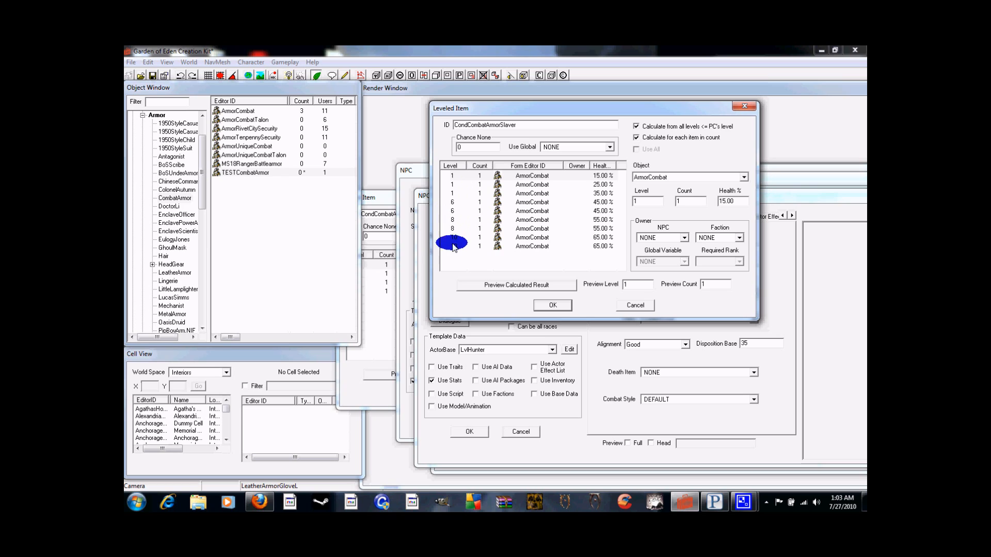
pyautogui.click(454, 184)
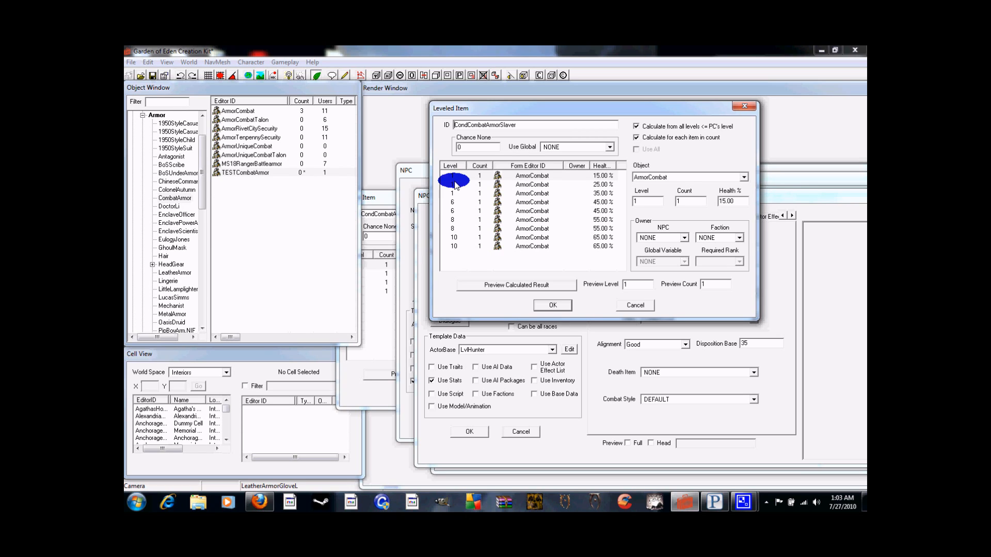
pyautogui.moveTo(664, 167)
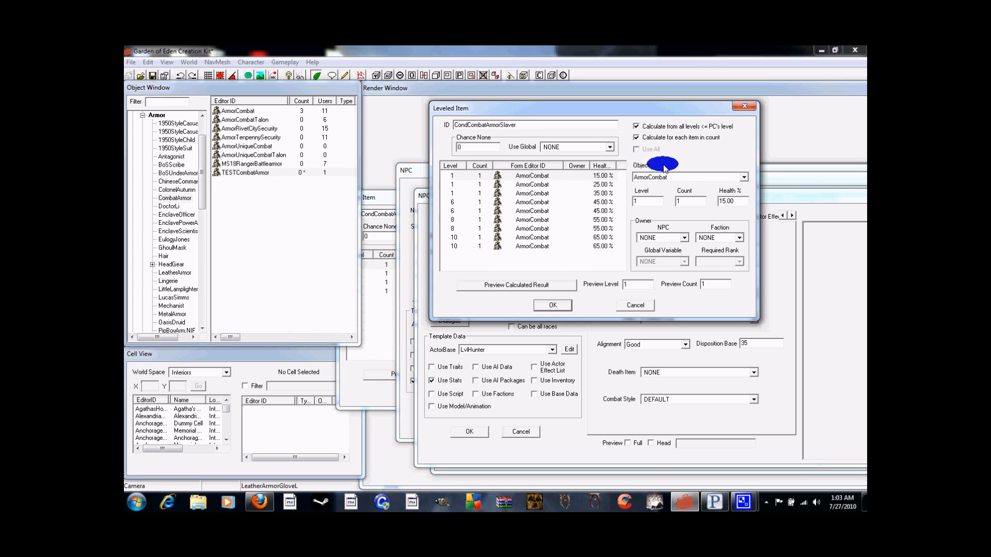
pyautogui.moveTo(601, 244)
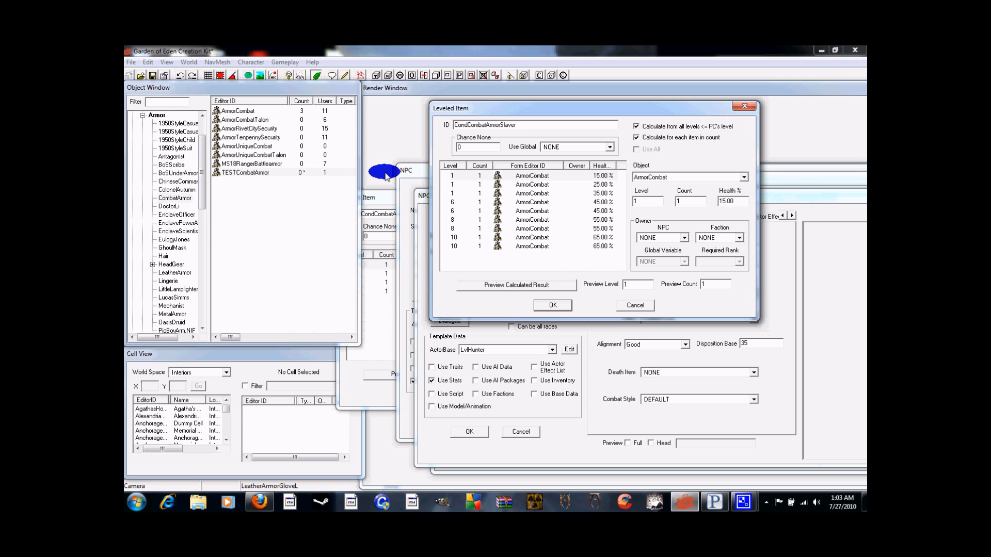
pyautogui.moveTo(305, 181)
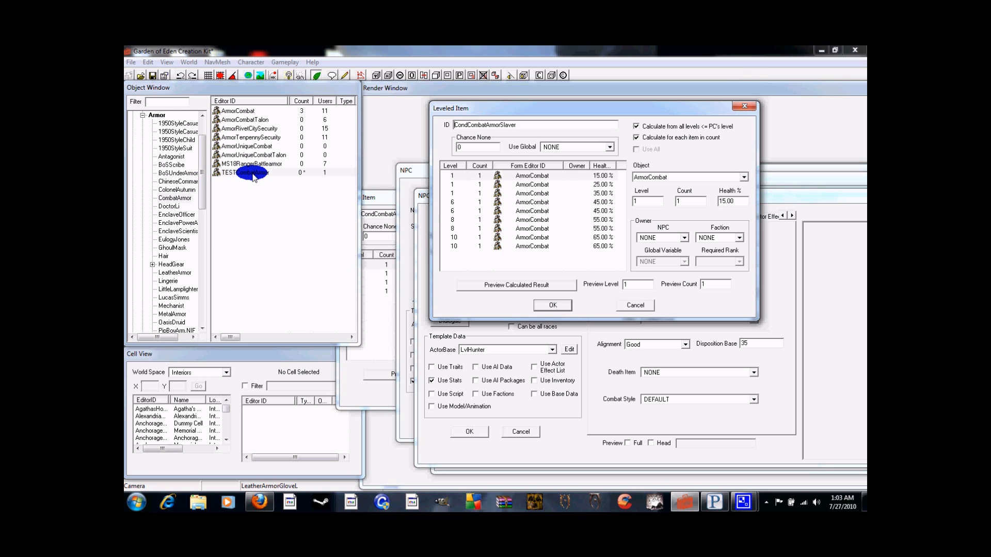
# Add TESTCombatArmor to CondCombatArmorSlaver as level-1 entries with 15%, 25% and 35% health
pyautogui.click(247, 171)
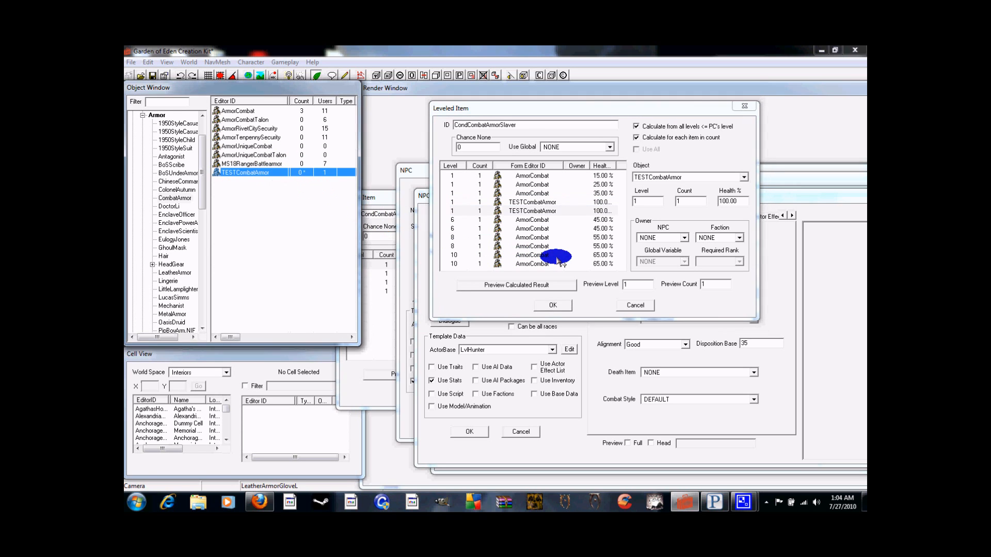
pyautogui.click(531, 202)
pyautogui.write('35')
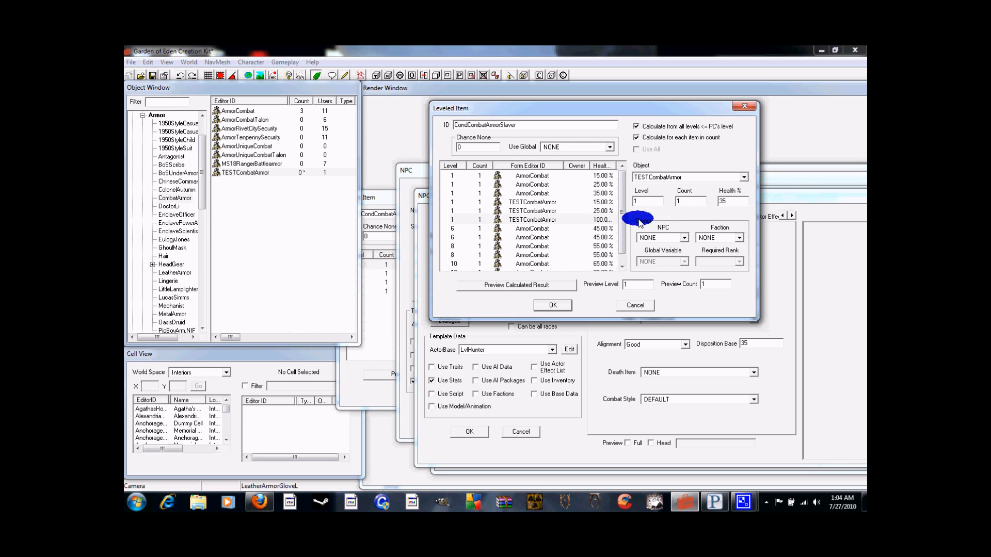
pyautogui.click(531, 228)
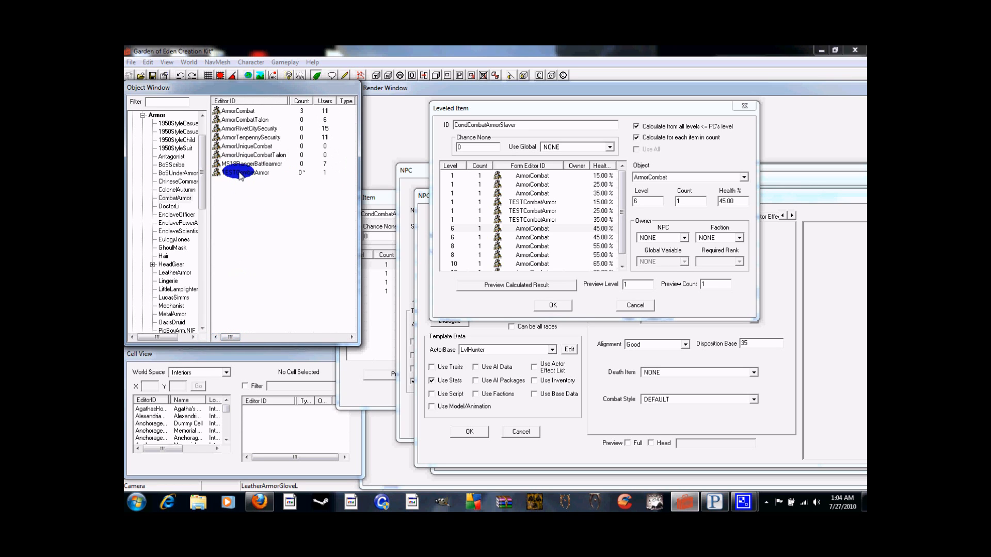
# Add two level-6 TESTCombatArmor entries, setting one to 45% health
pyautogui.click(531, 228)
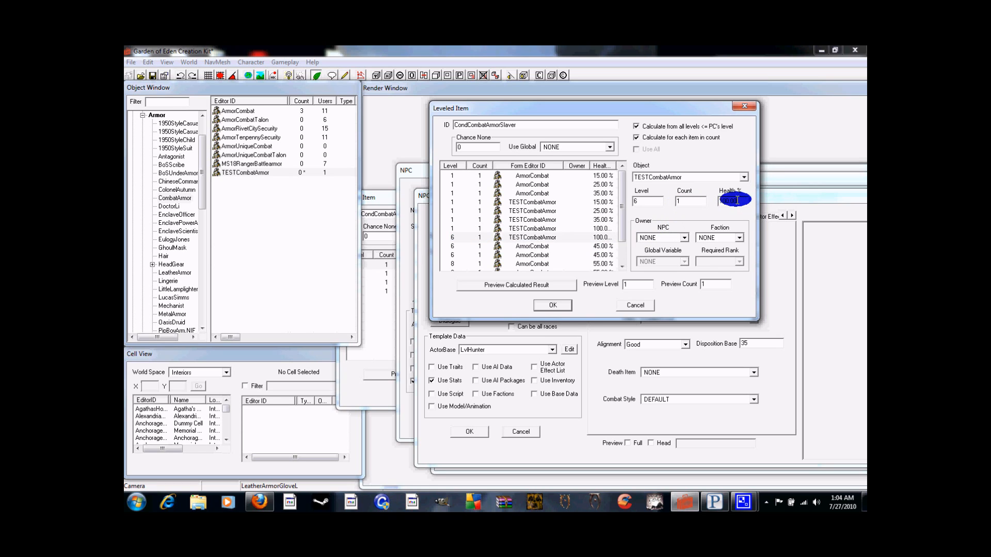
pyautogui.write('45')
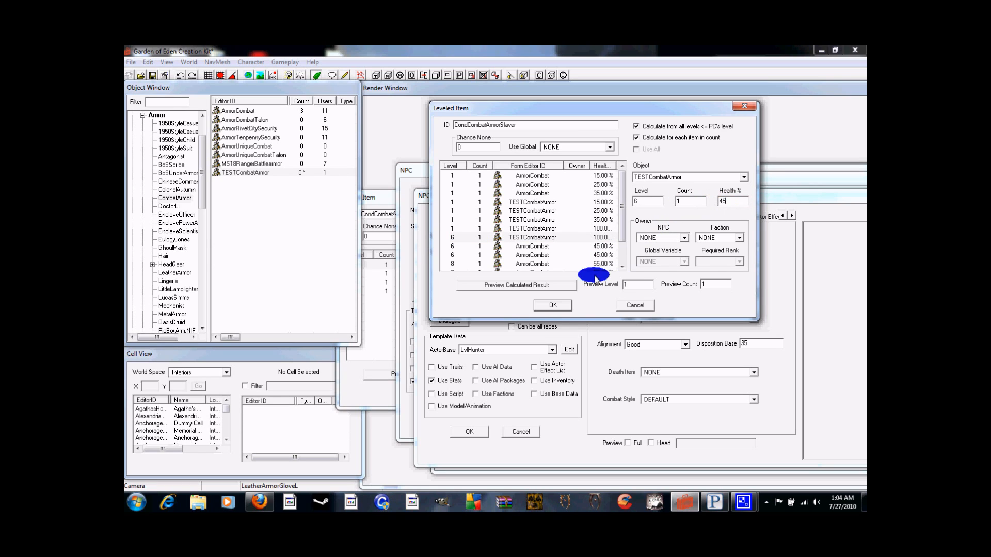
pyautogui.click(531, 228)
pyautogui.write('8')
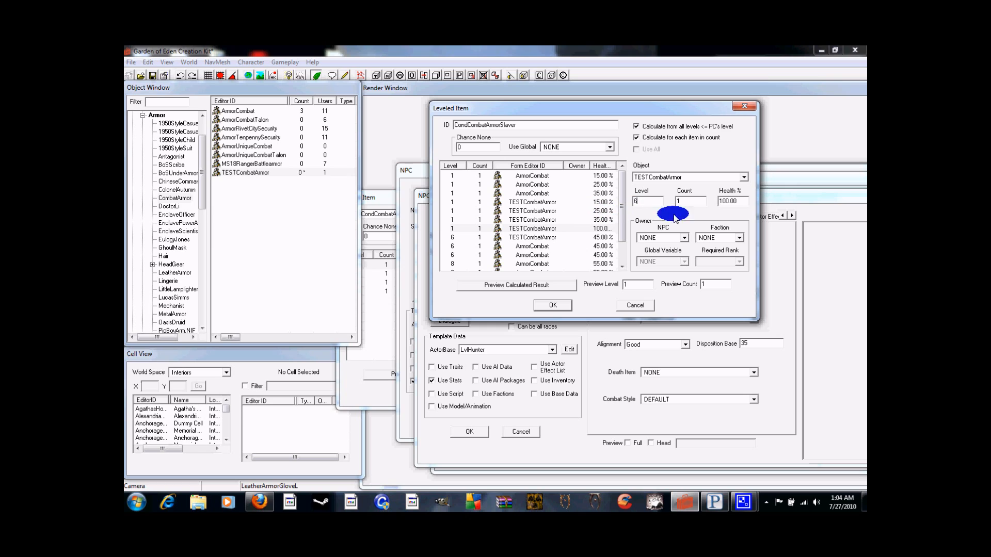
pyautogui.click(531, 228)
pyautogui.write('45')
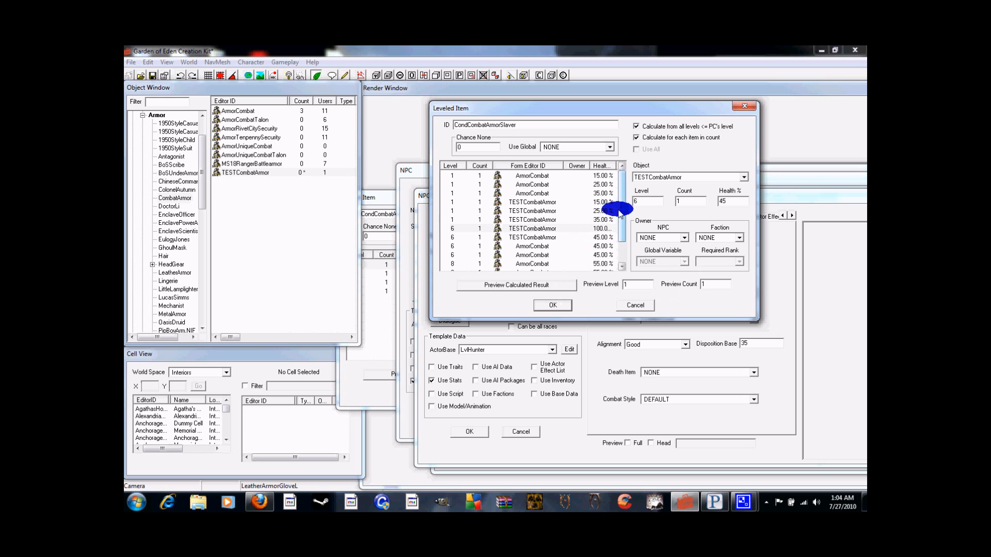
pyautogui.scroll(-3)
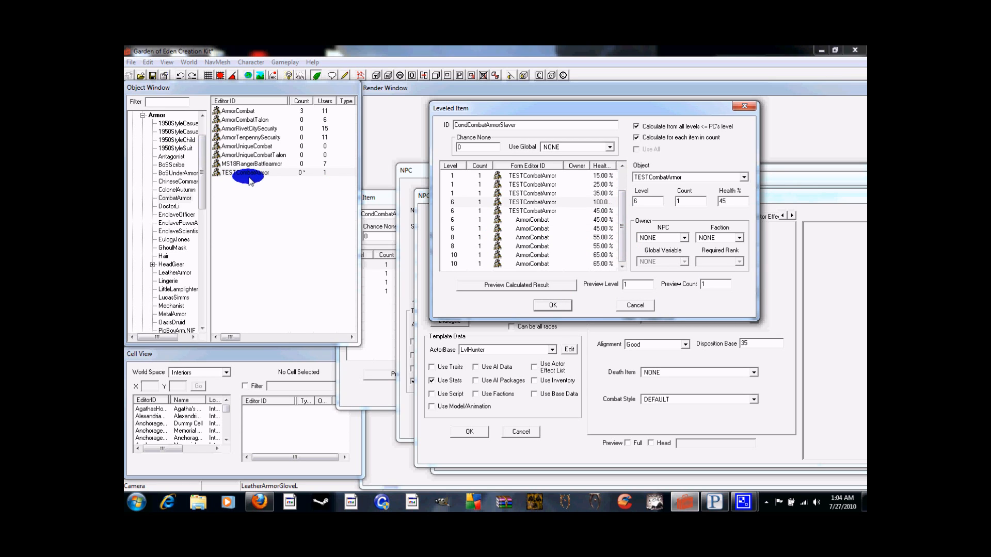
# Add two level-8 TESTCombatArmor entries and set one to 55% health
pyautogui.click(531, 202)
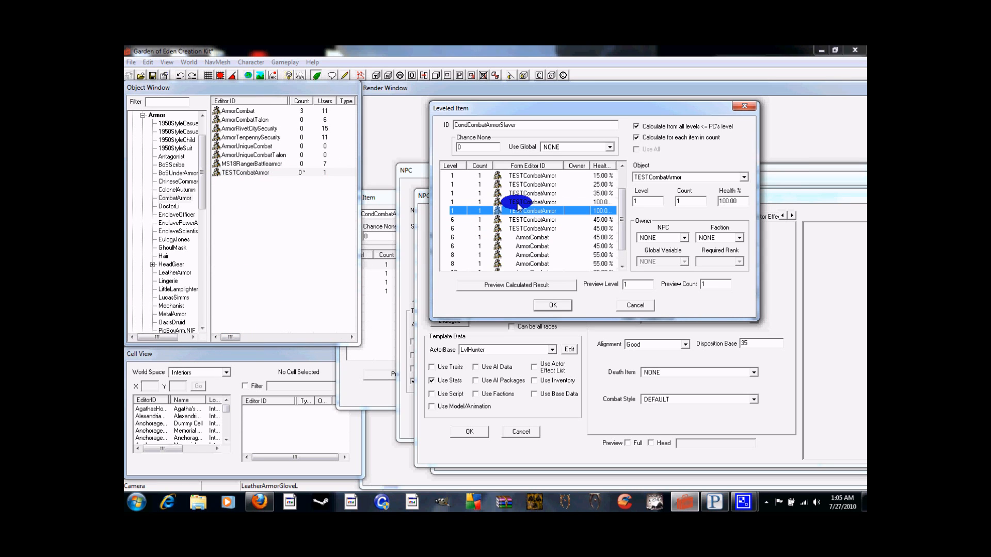
pyautogui.click(531, 202)
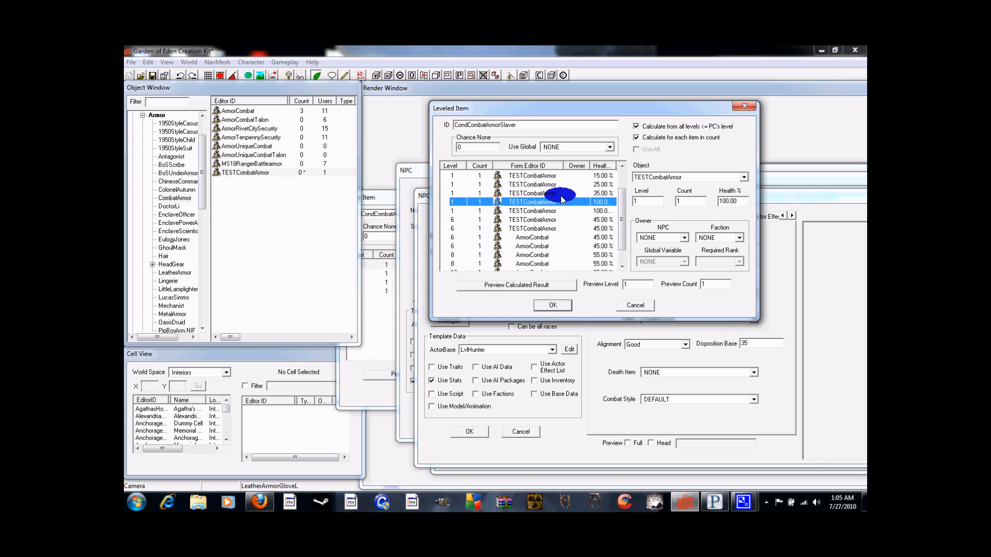
pyautogui.click(531, 210)
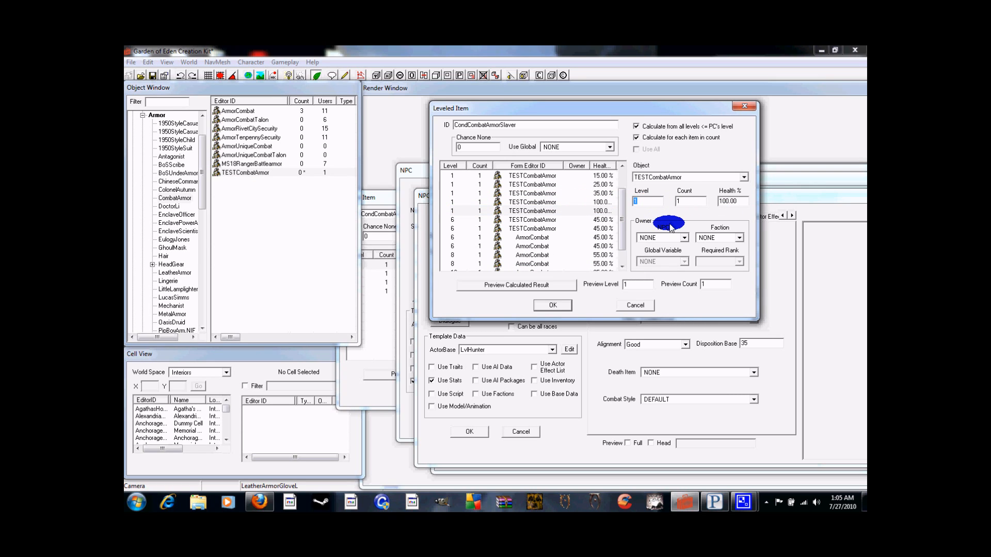
pyautogui.click(531, 245)
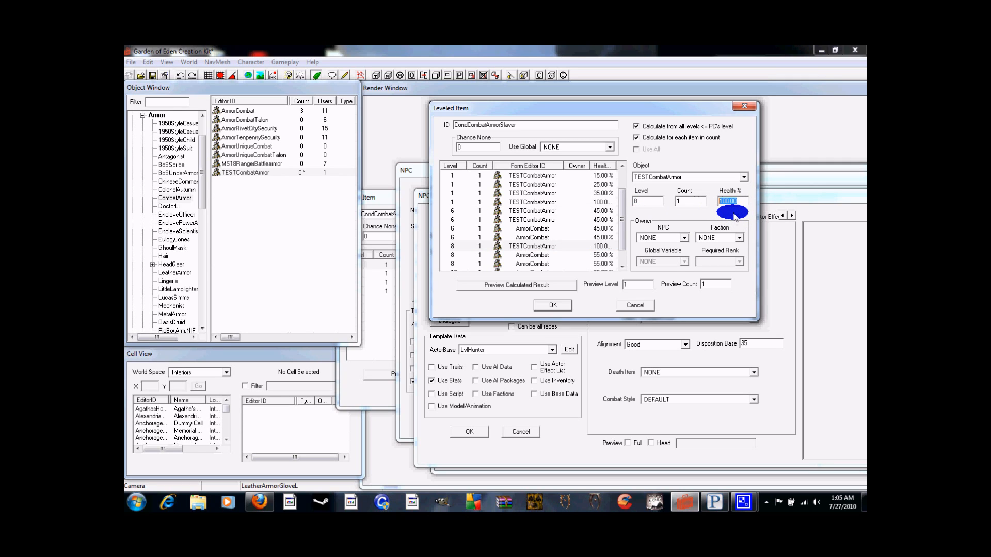
pyautogui.write('55')
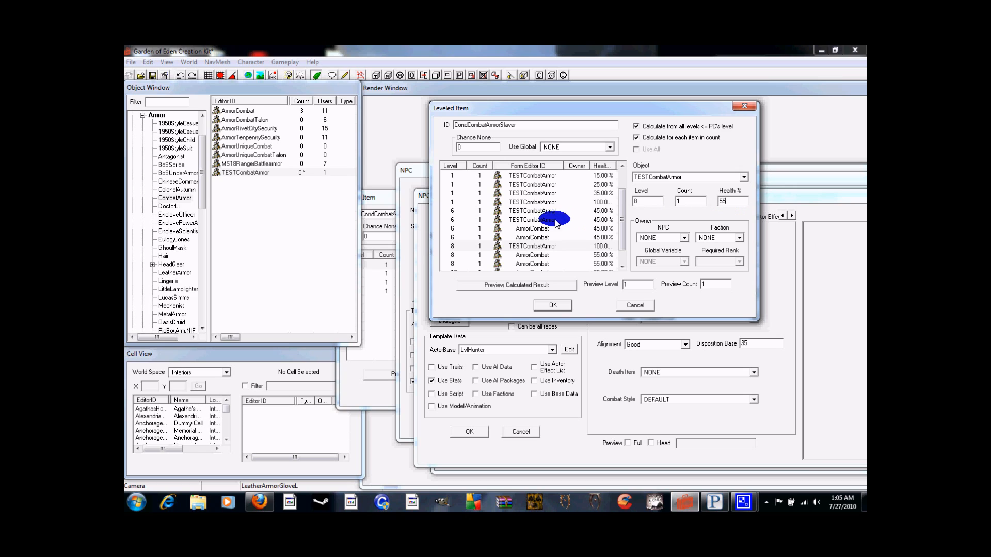
pyautogui.click(532, 202)
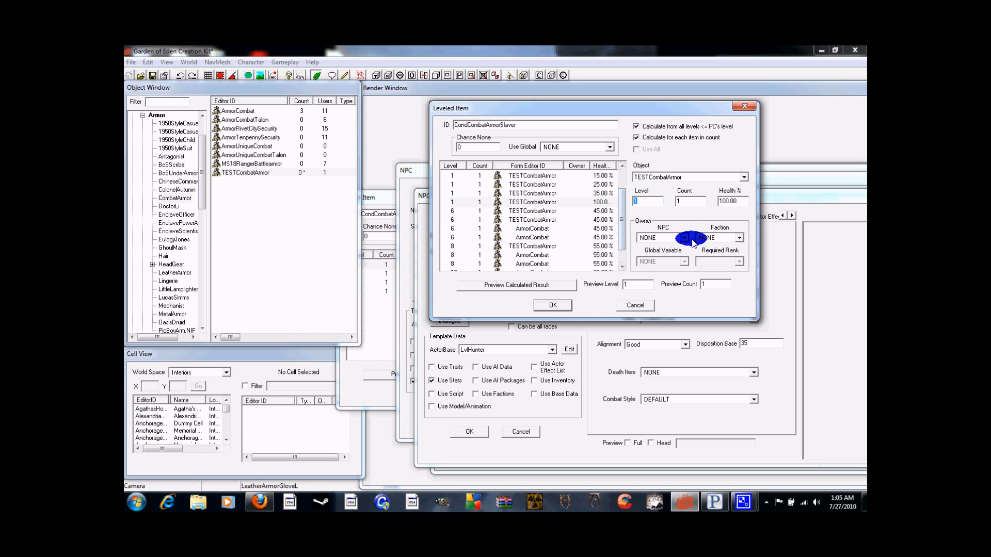
pyautogui.click(532, 237)
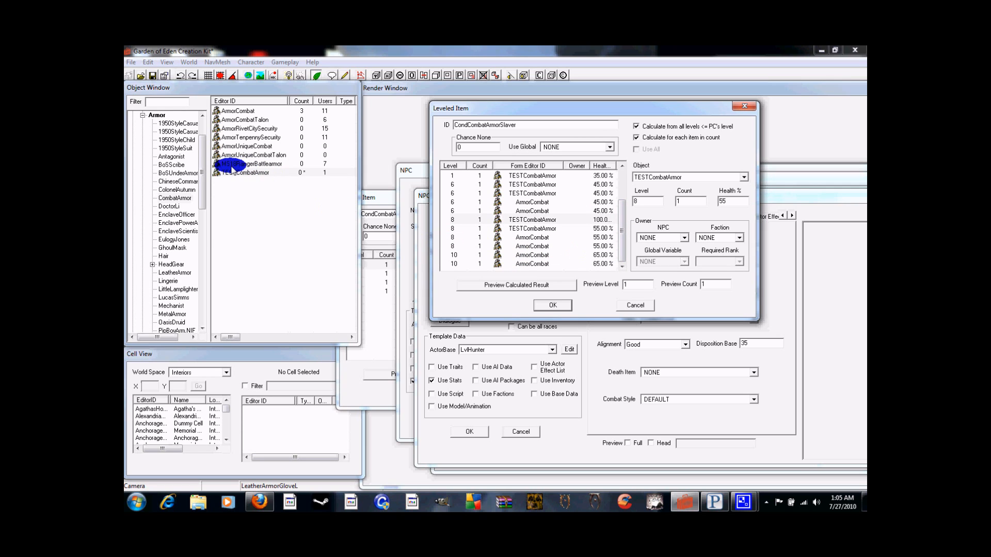
# Add level-10 TESTCombatArmor entries at 65% health and OK the CondCombatArmorSlaver list
pyautogui.click(246, 172)
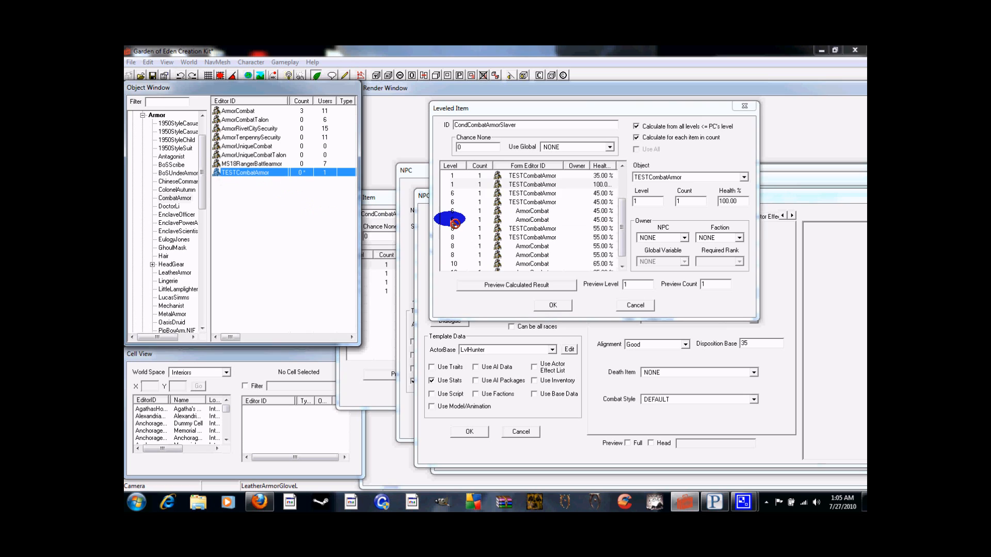
pyautogui.click(531, 184)
pyautogui.write('65')
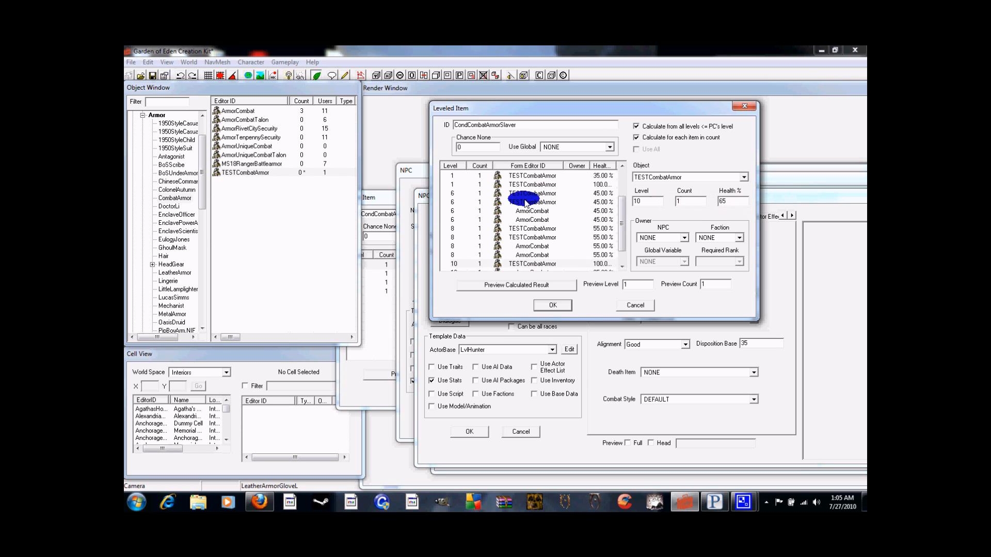
pyautogui.click(531, 184)
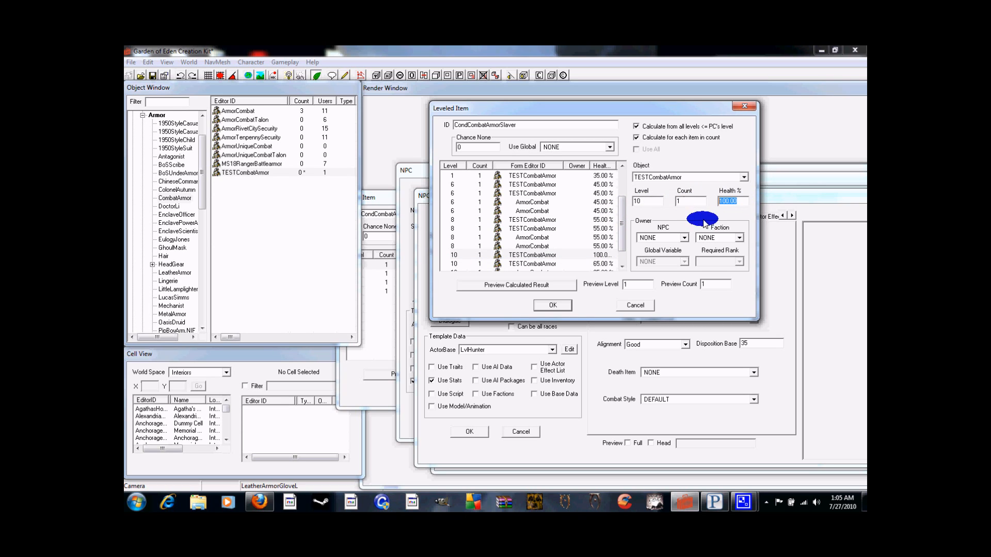
pyautogui.write('65')
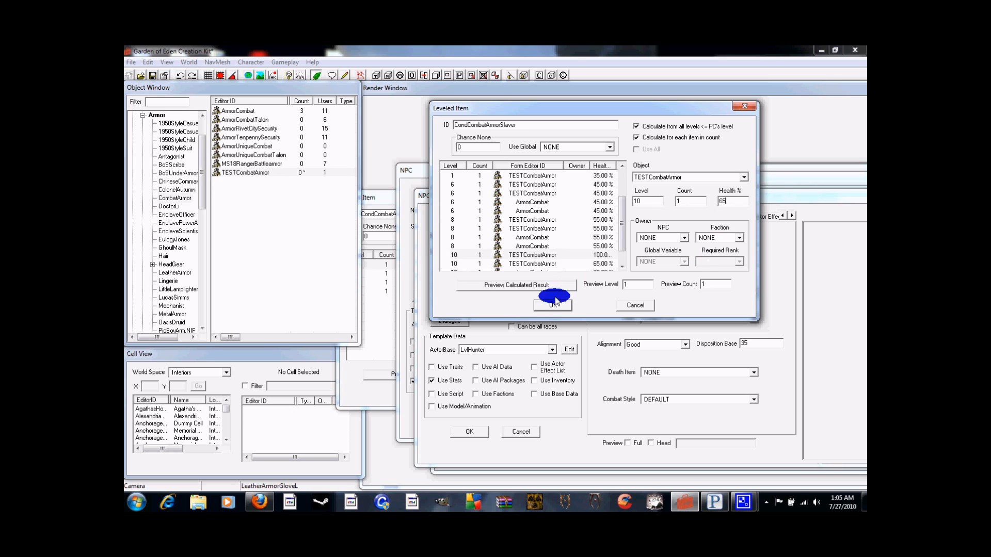
pyautogui.click(552, 305)
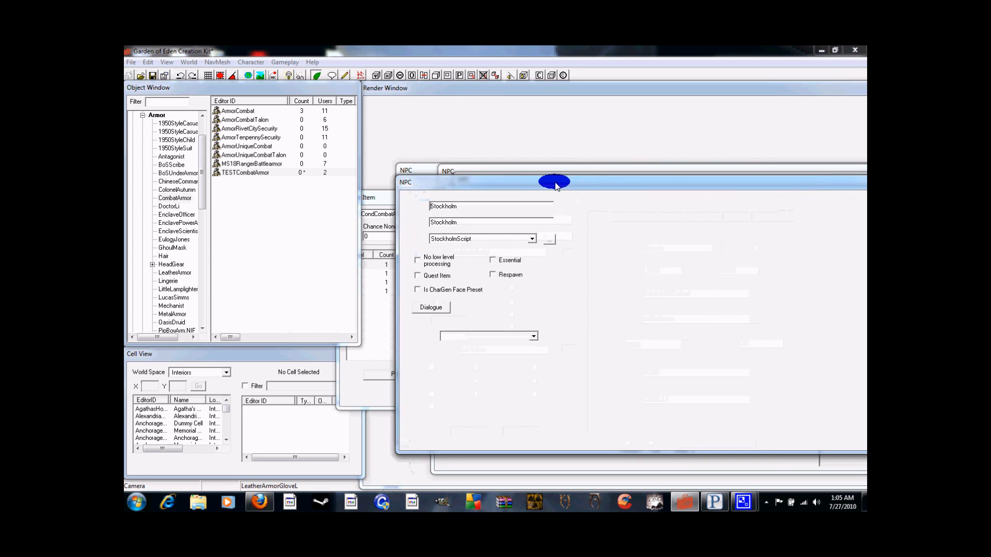